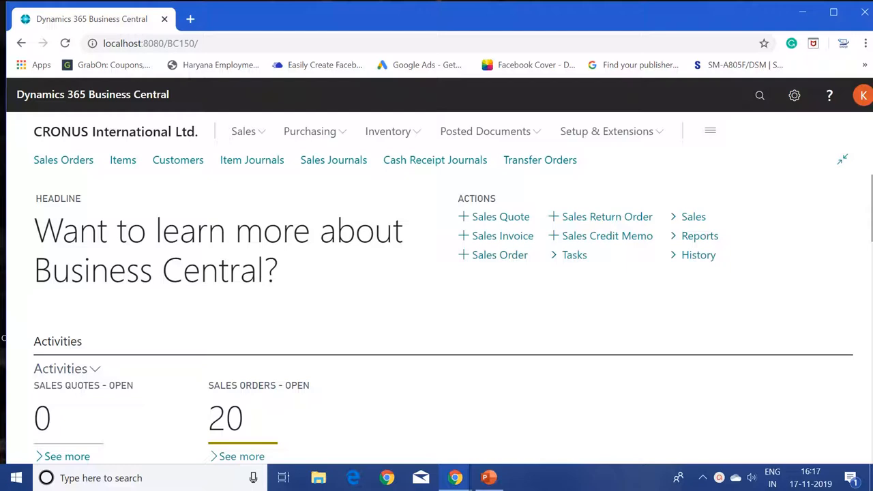
{"action": "mouse_move", "coordinate": [748, 141]}
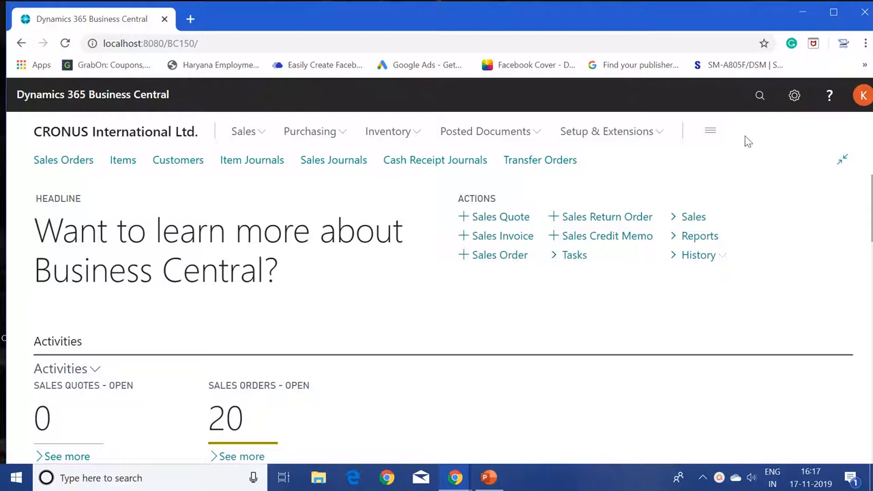
{"action": "mouse_move", "coordinate": [760, 96]}
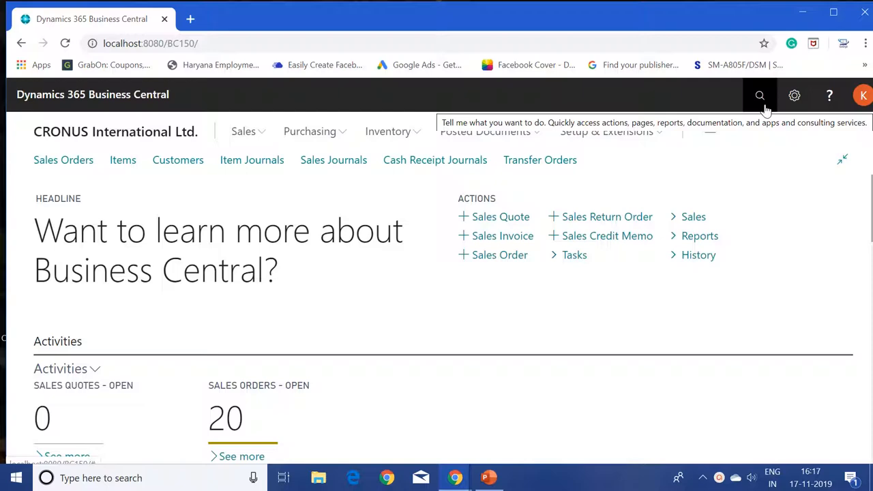
Search Tell Me for 'items' and open the Items list page
{"action": "left_click", "coordinate": [760, 96]}
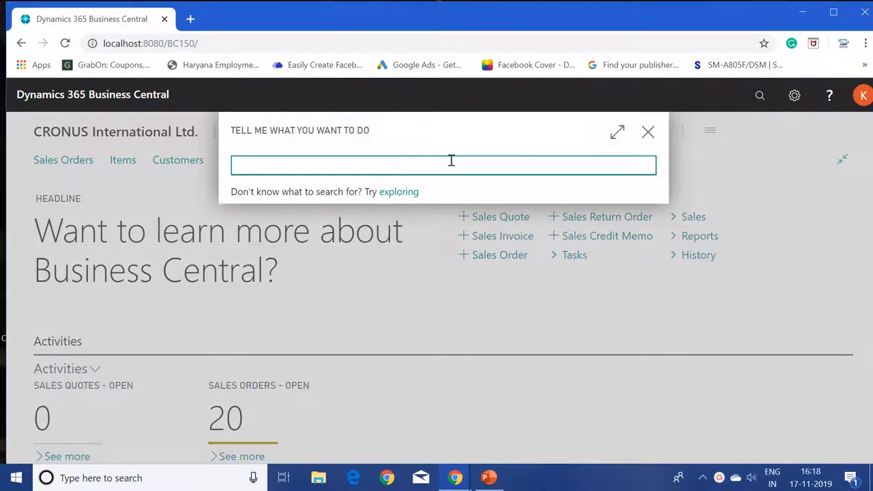
{"action": "type", "text": "items"}
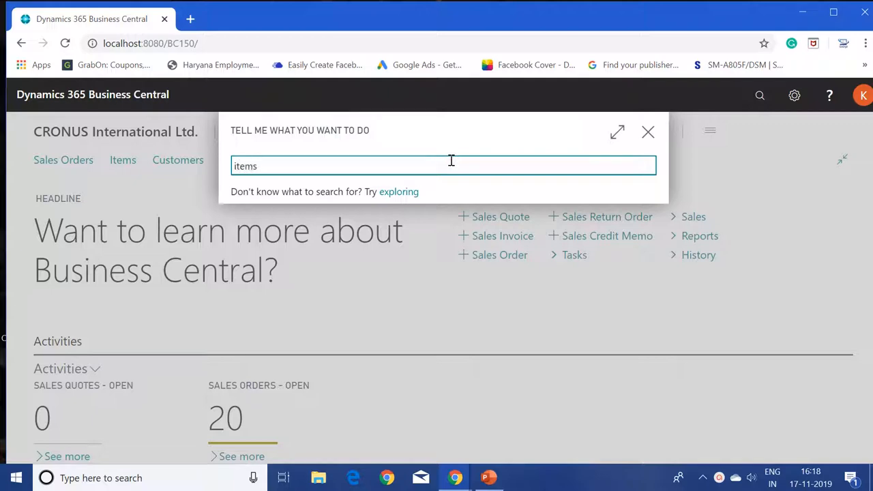
{"action": "type", "text": "items"}
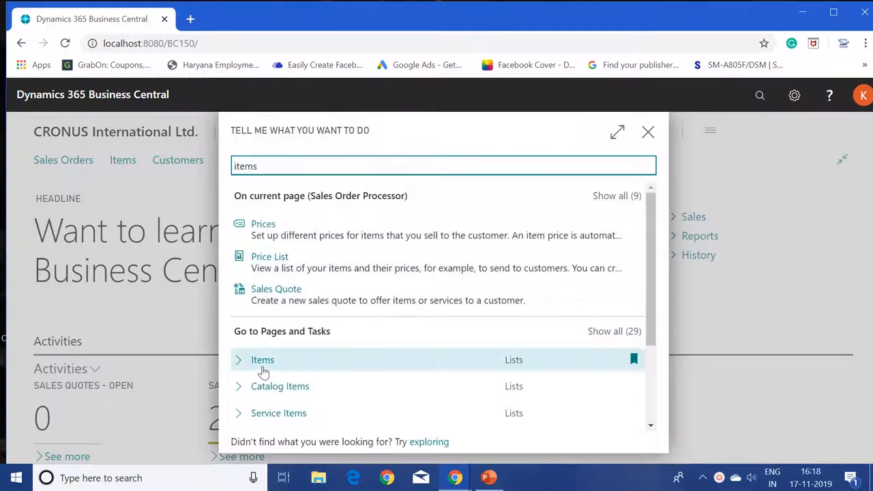
{"action": "left_click", "coordinate": [262, 361]}
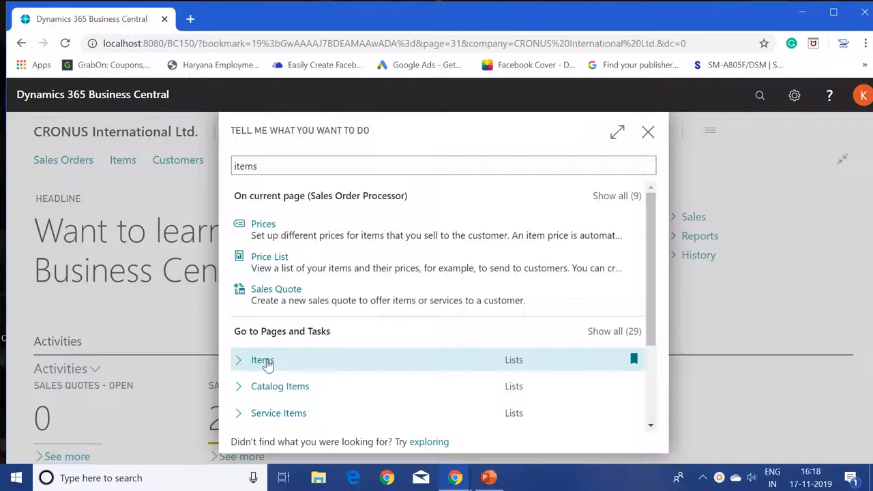
{"action": "left_click", "coordinate": [262, 361]}
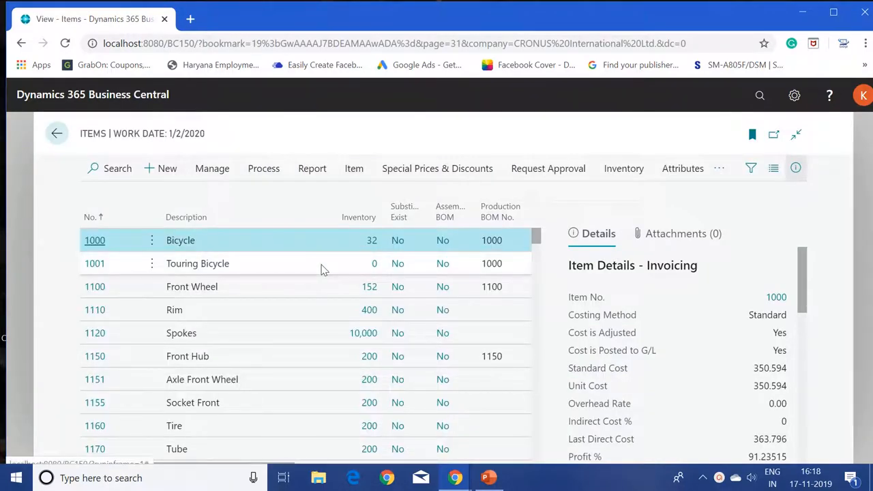
Search the Items list for 70061 and open the Test Item card
{"action": "left_click", "coordinate": [118, 169]}
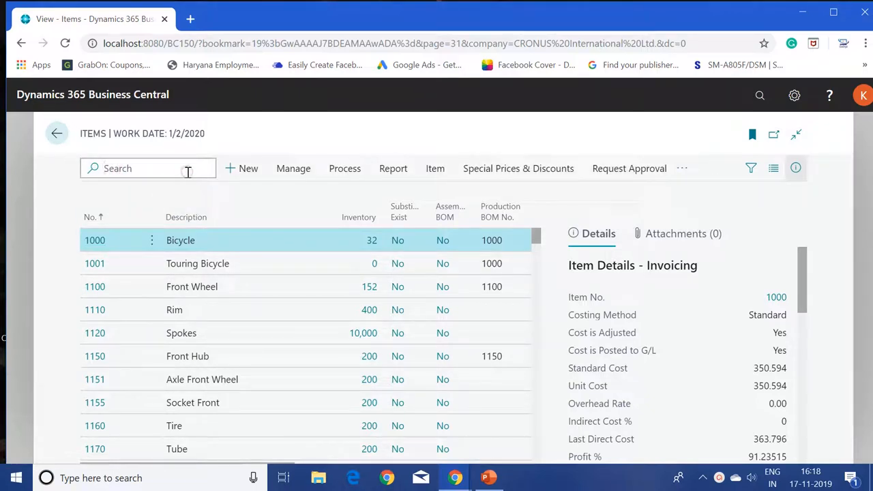
{"action": "type", "text": "70061"}
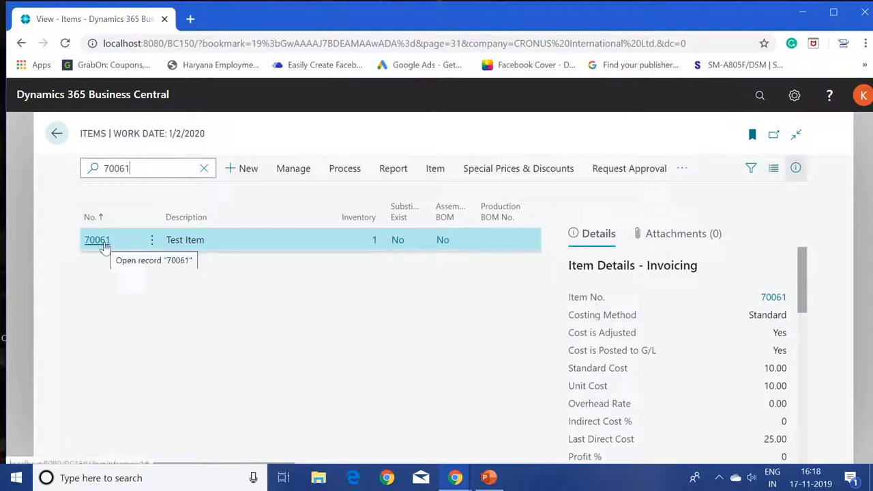
{"action": "left_click", "coordinate": [97, 241]}
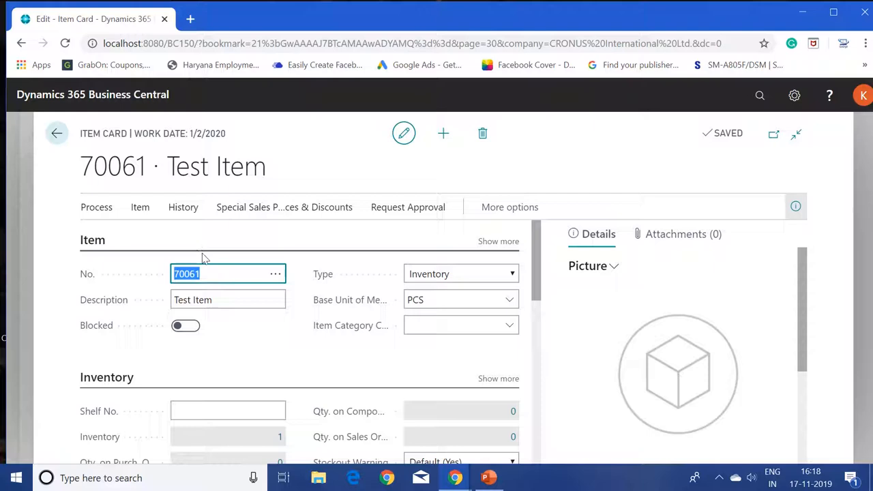
Review item 70062's Costs & Posting showing Standard costing method with standard cost 10.00
{"action": "left_click", "coordinate": [58, 134]}
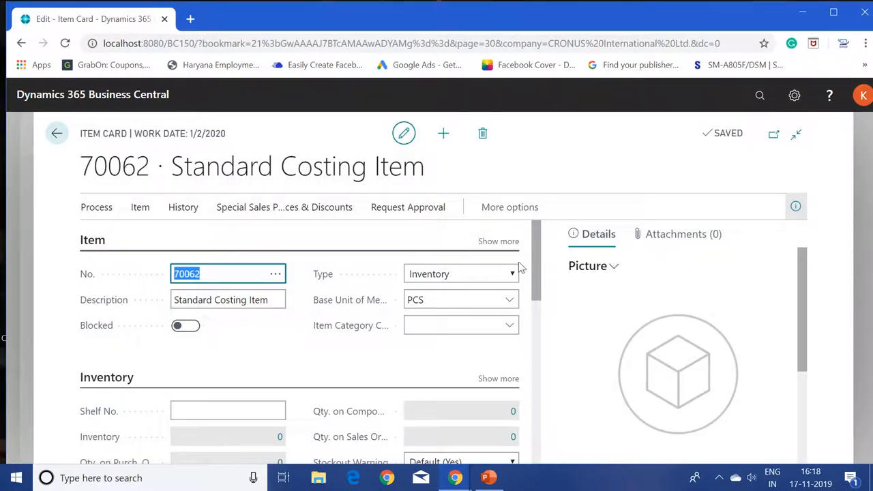
{"action": "scroll", "scroll_direction": "down", "scroll_amount": 3}
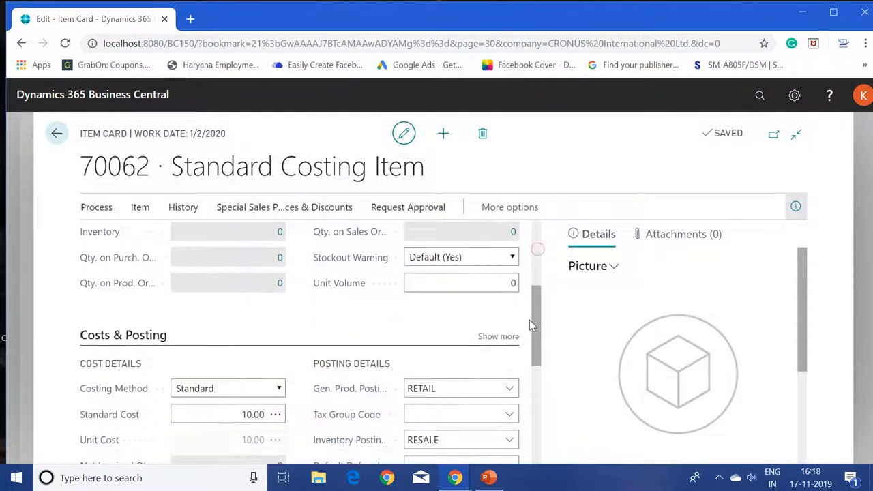
{"action": "scroll", "scroll_direction": "down", "scroll_amount": 3}
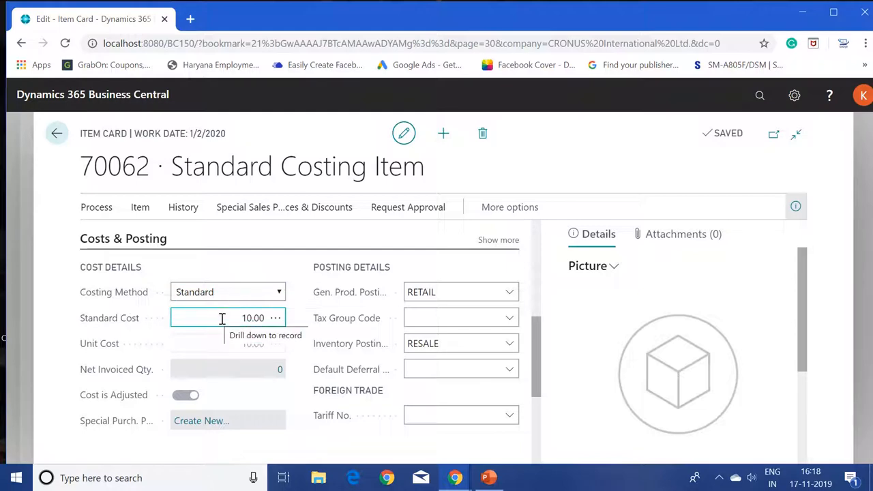
{"action": "left_click", "coordinate": [253, 318]}
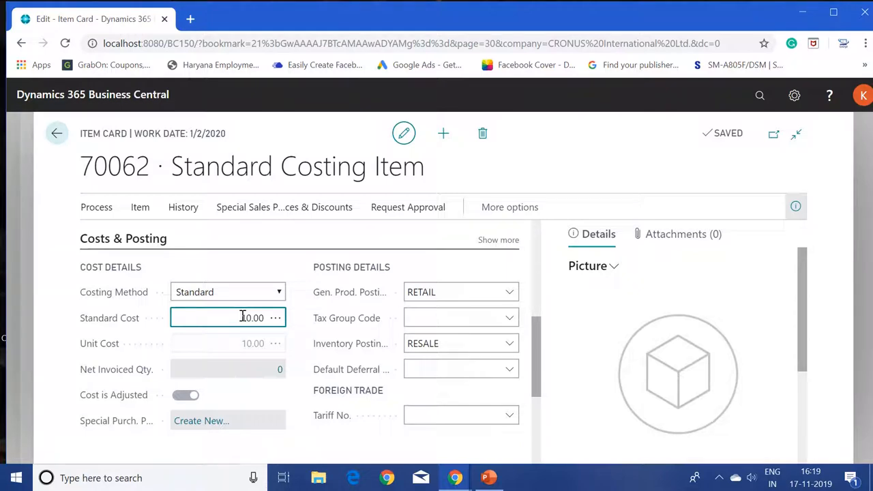
{"action": "double_click", "coordinate": [251, 318]}
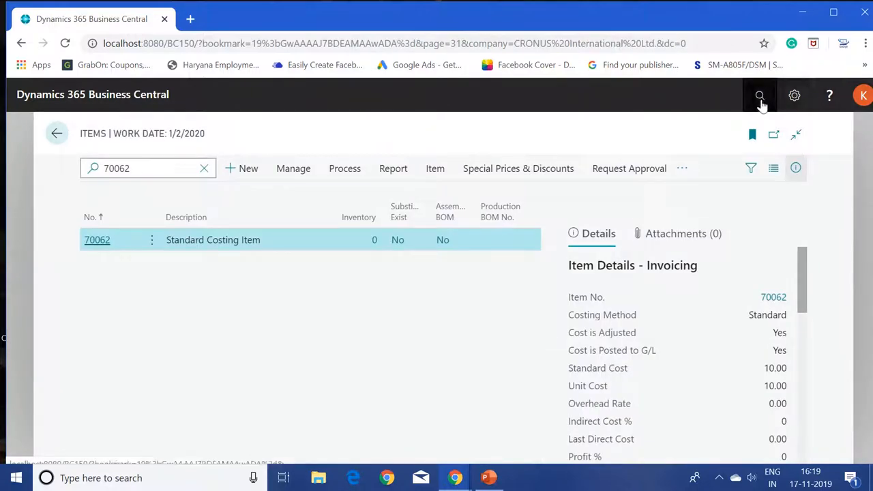
Open Purchase Orders from the role explorer and start a new purchase order
{"action": "left_click", "coordinate": [760, 96]}
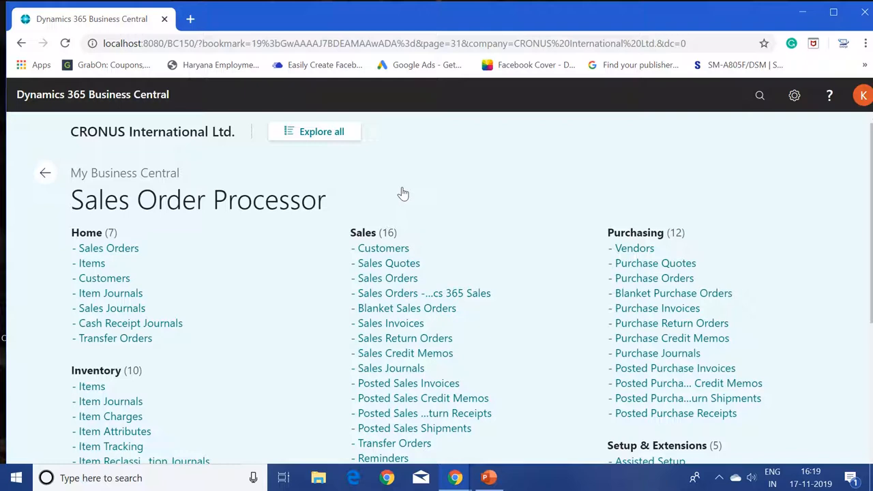
{"action": "mouse_move", "coordinate": [584, 240]}
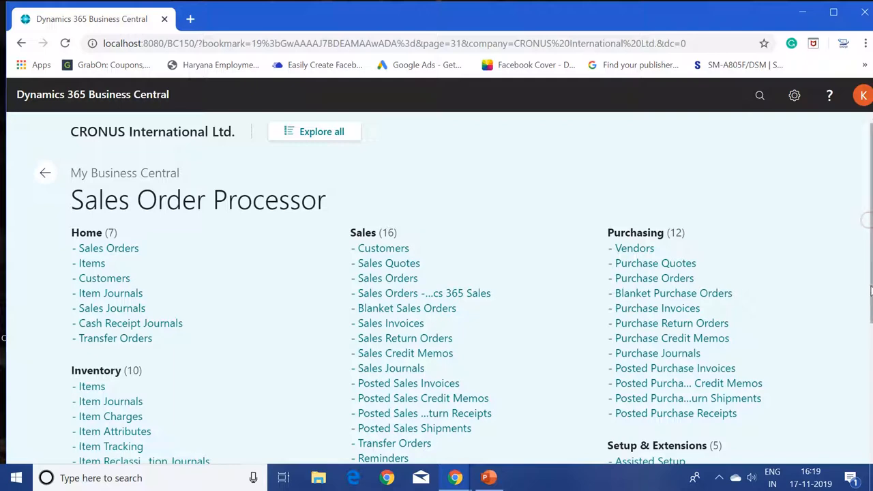
{"action": "mouse_move", "coordinate": [655, 278]}
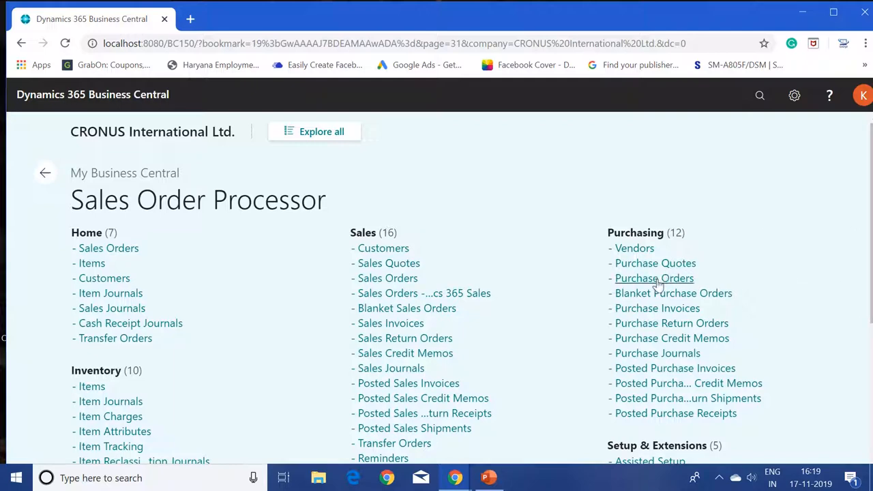
{"action": "left_click", "coordinate": [655, 279]}
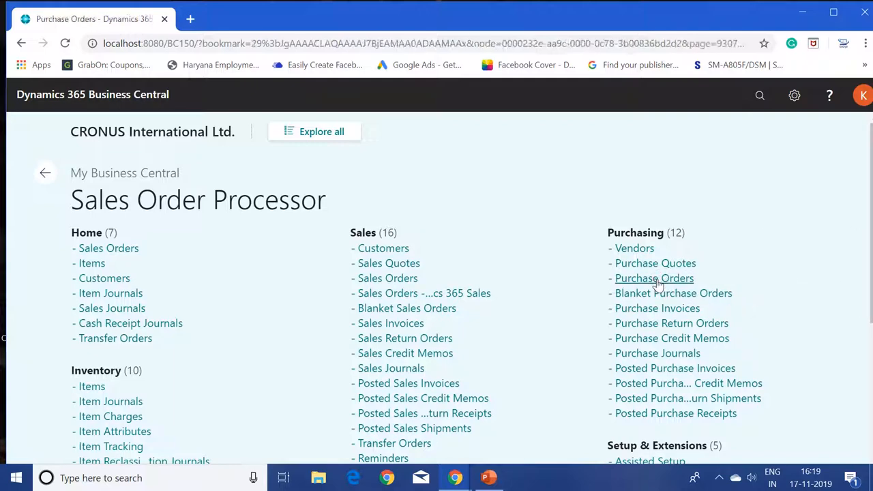
{"action": "left_click", "coordinate": [655, 278]}
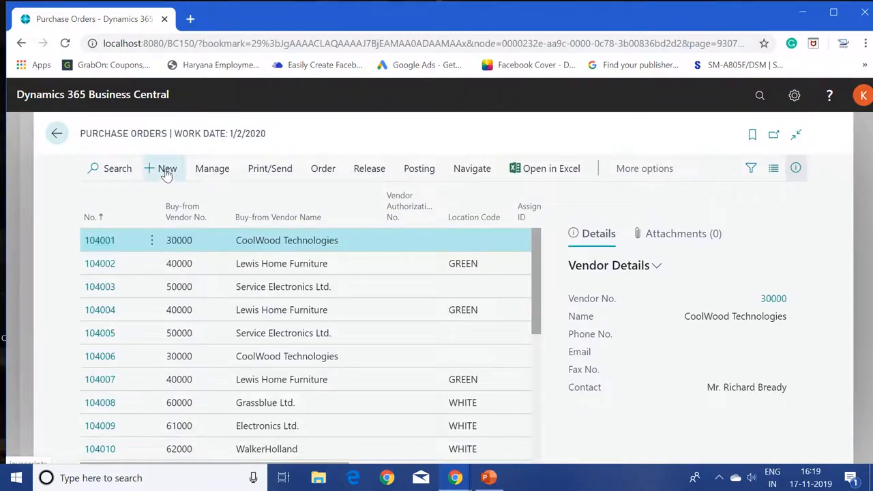
{"action": "left_click", "coordinate": [166, 169]}
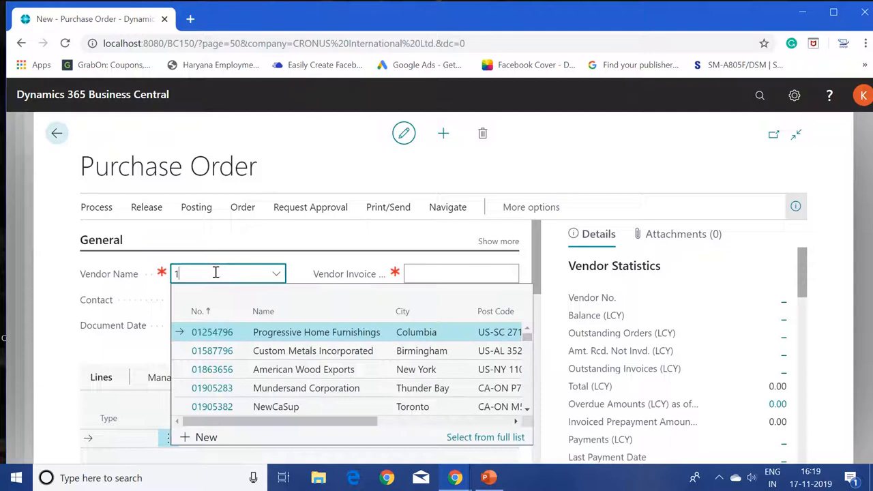
Set the vendor to London Postmaster on new purchase order 106025
{"action": "type", "text": "000"}
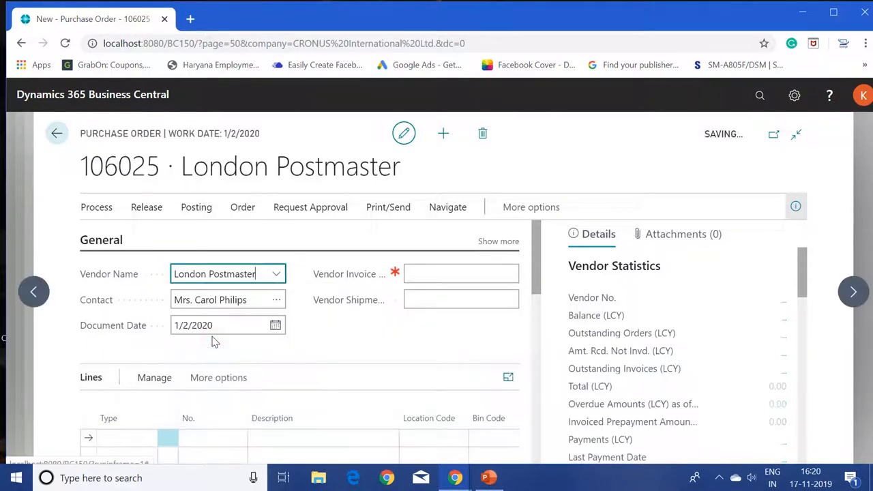
{"action": "left_click", "coordinate": [126, 438]}
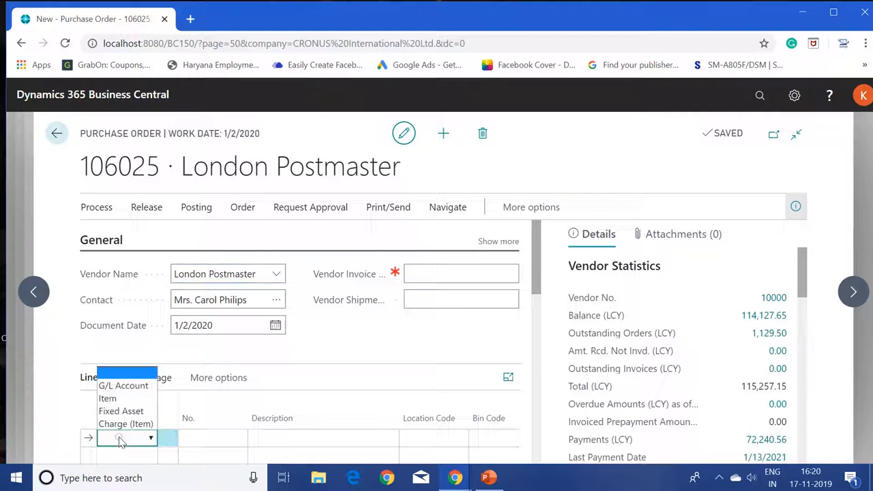
Add an Item line for 70062 Standard Costing Item, quantity 1 PCS, direct unit cost 10.00
{"action": "left_click", "coordinate": [108, 398]}
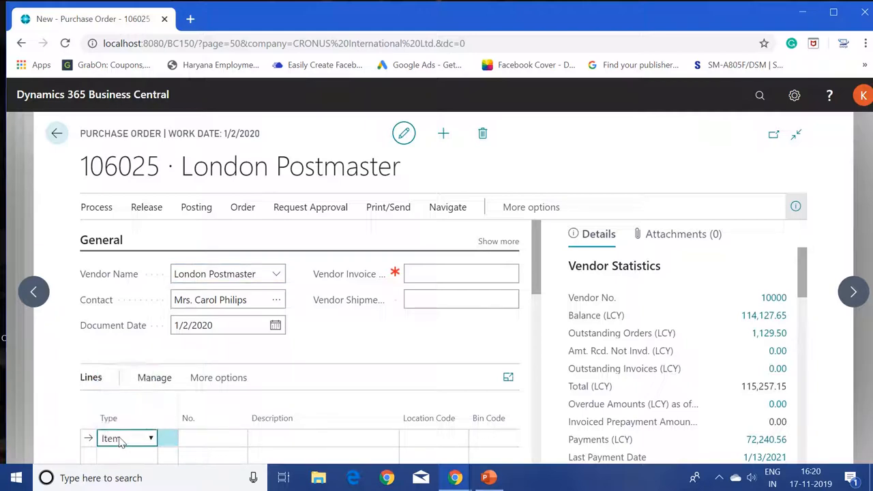
{"action": "left_click", "coordinate": [125, 438]}
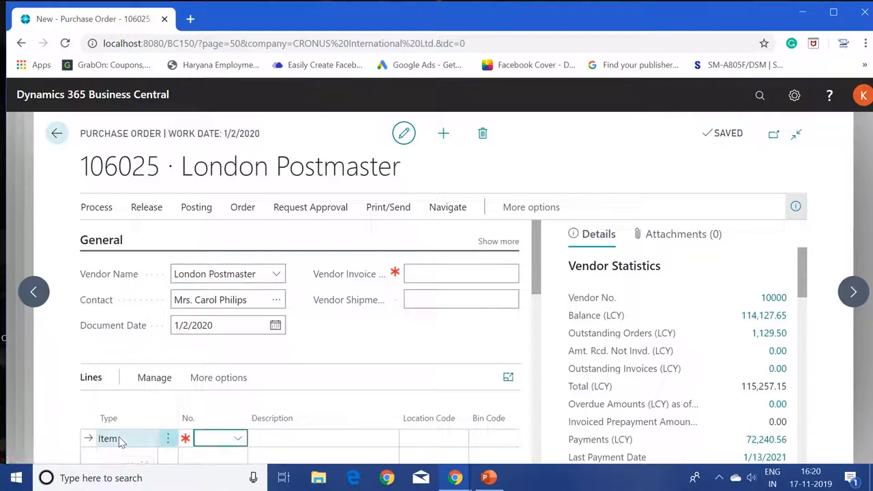
{"action": "type", "text": "70062"}
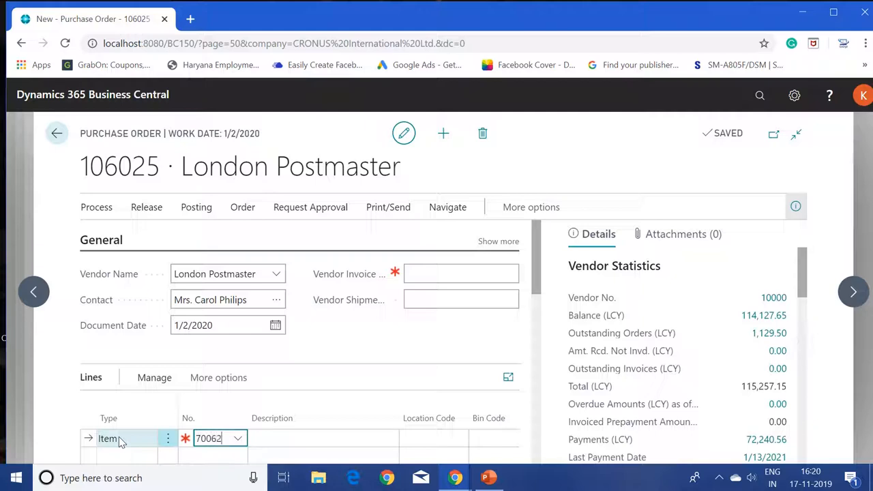
{"action": "type", "text": "70062"}
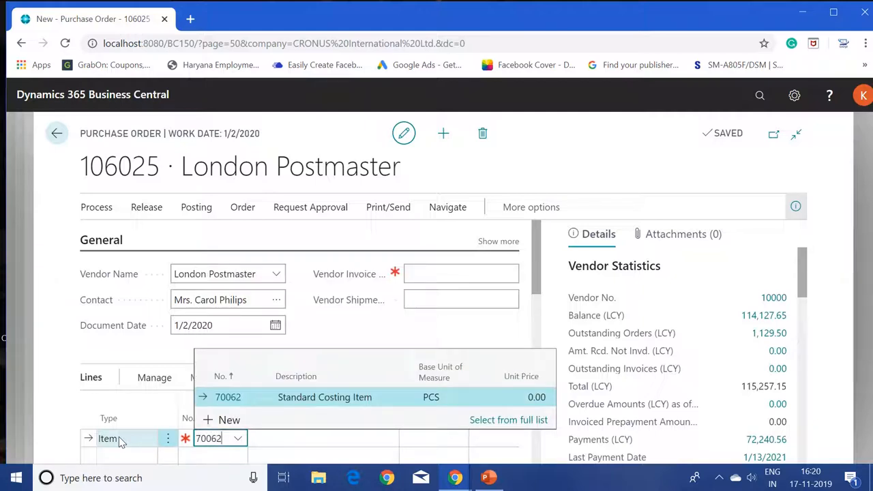
{"action": "left_click", "coordinate": [228, 397]}
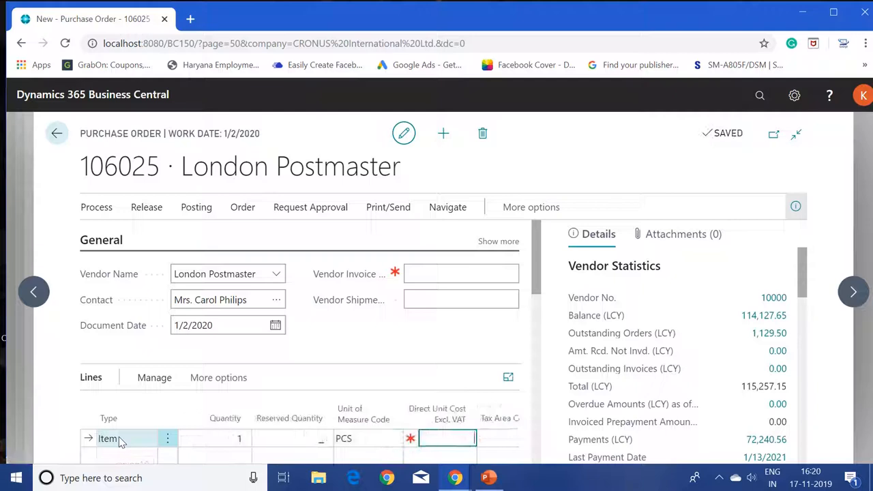
{"action": "type", "text": "10.00"}
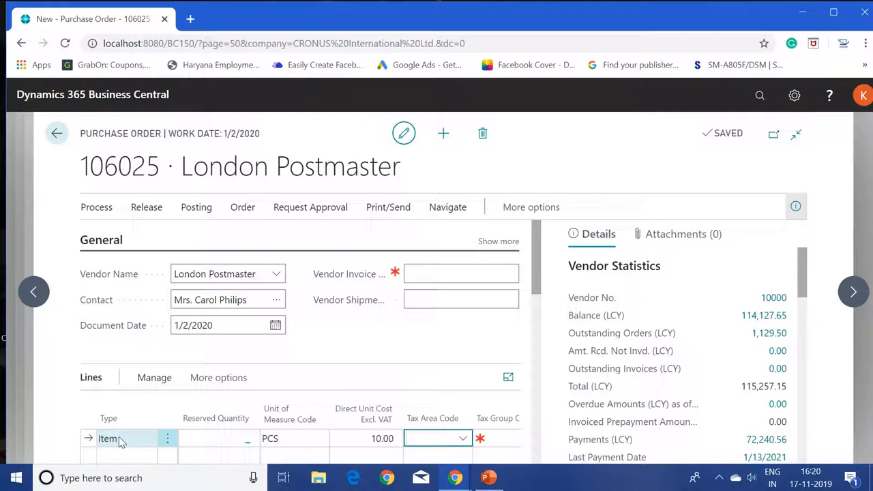
{"action": "left_click", "coordinate": [363, 438]}
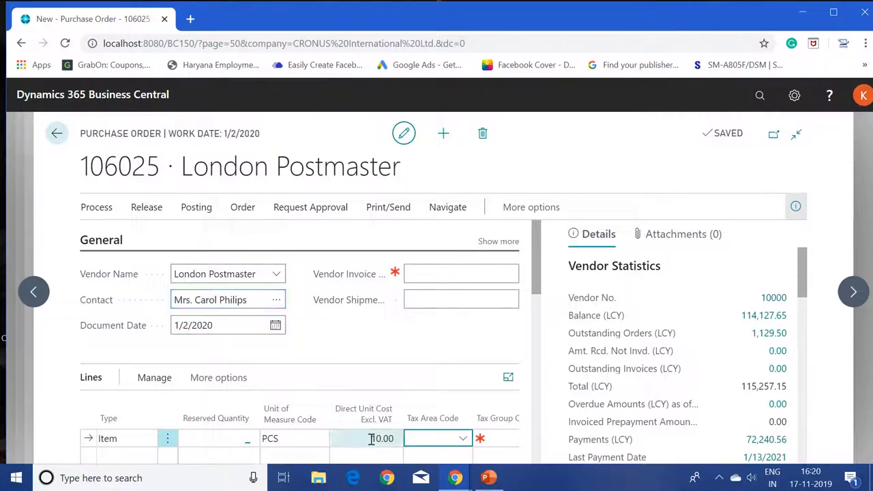
{"action": "left_click", "coordinate": [381, 438]}
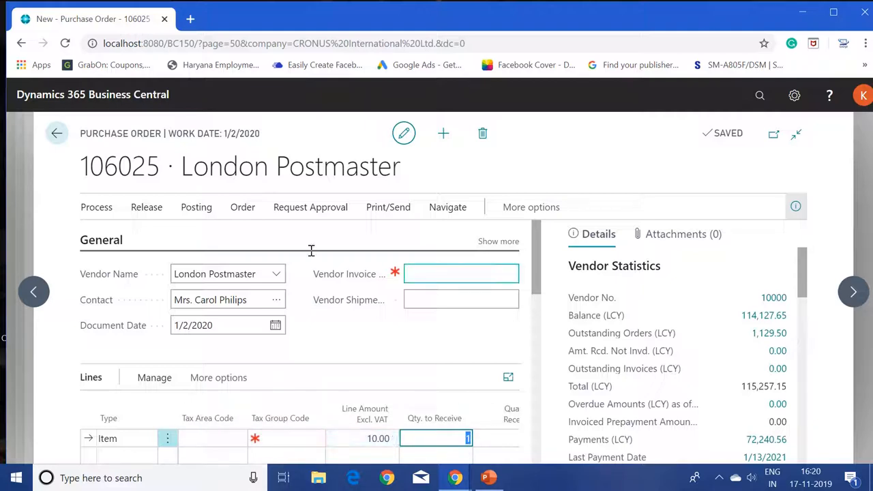
Post purchase order 106025 with the Receive option only
{"action": "left_click", "coordinate": [197, 208]}
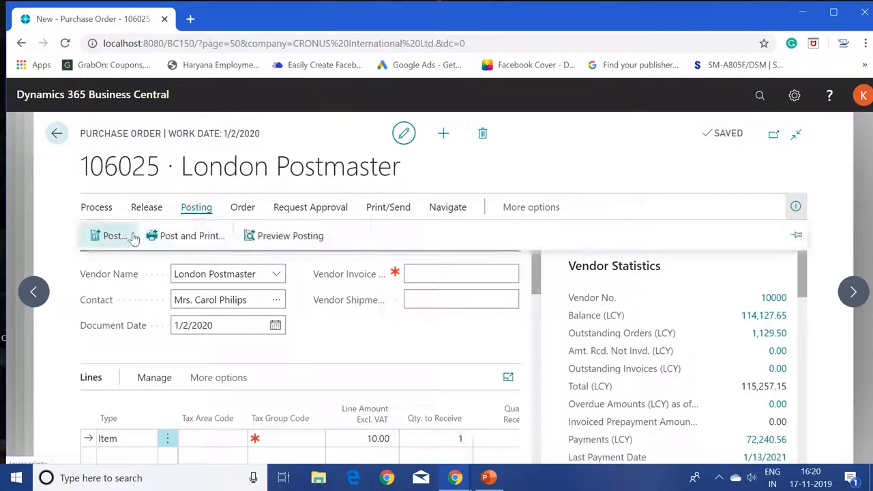
{"action": "left_click", "coordinate": [115, 234]}
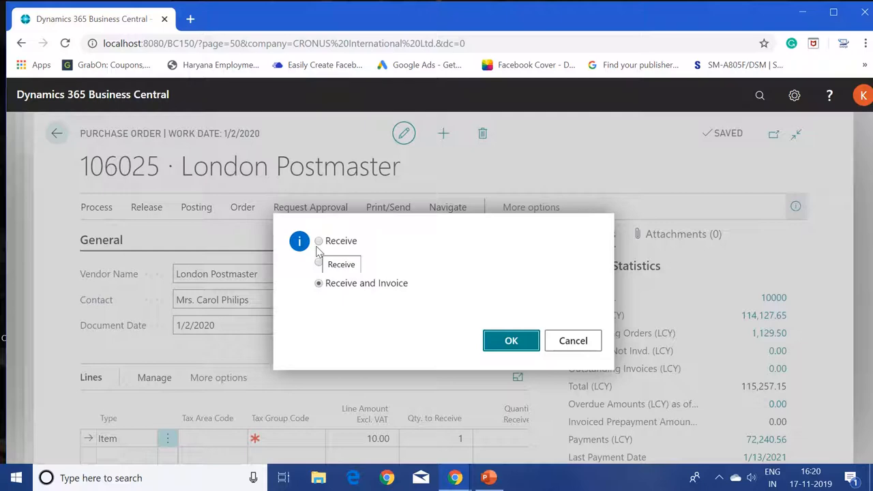
{"action": "left_click", "coordinate": [319, 240]}
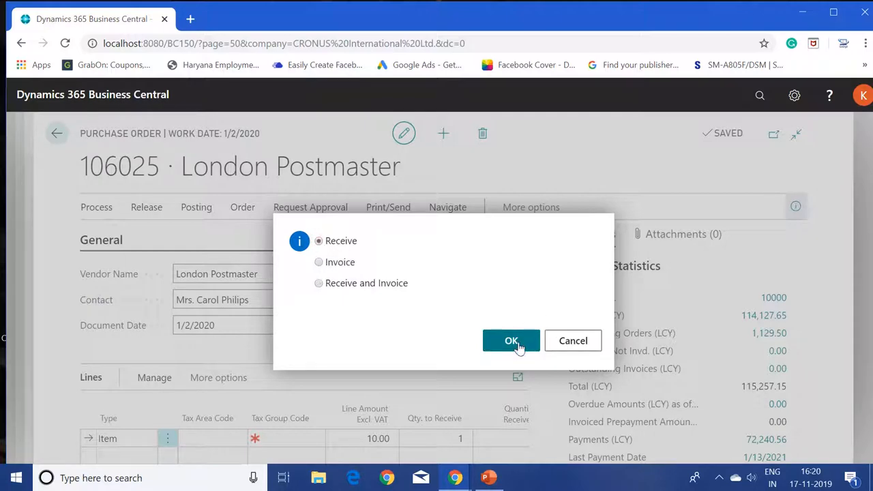
{"action": "left_click", "coordinate": [511, 341]}
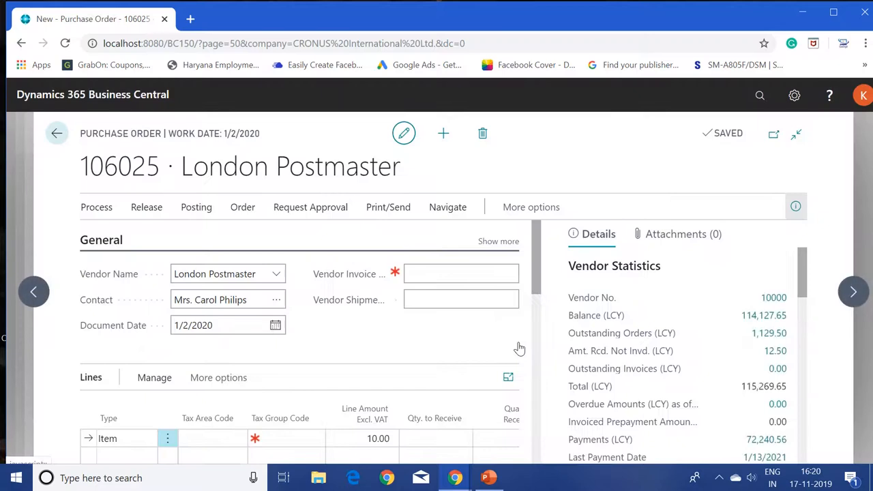
{"action": "mouse_move", "coordinate": [448, 211]}
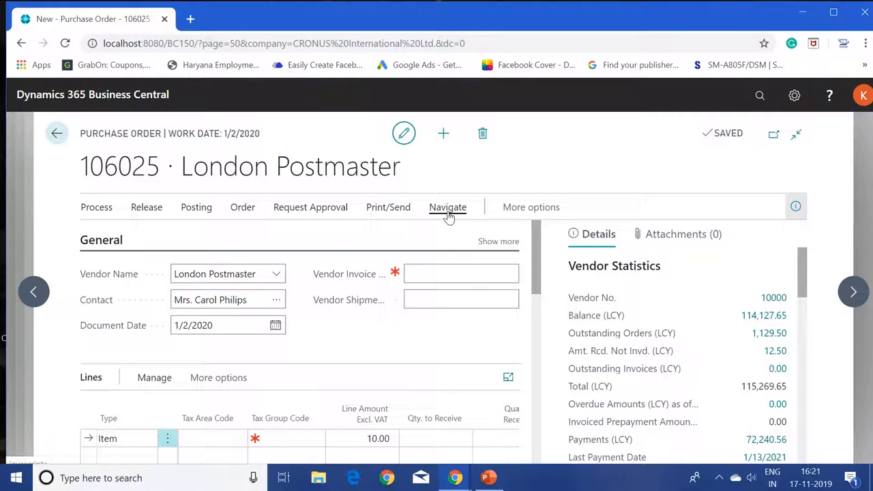
Navigate to the order's posted receipt 107038 and open its item ledger entries
{"action": "left_click", "coordinate": [448, 208]}
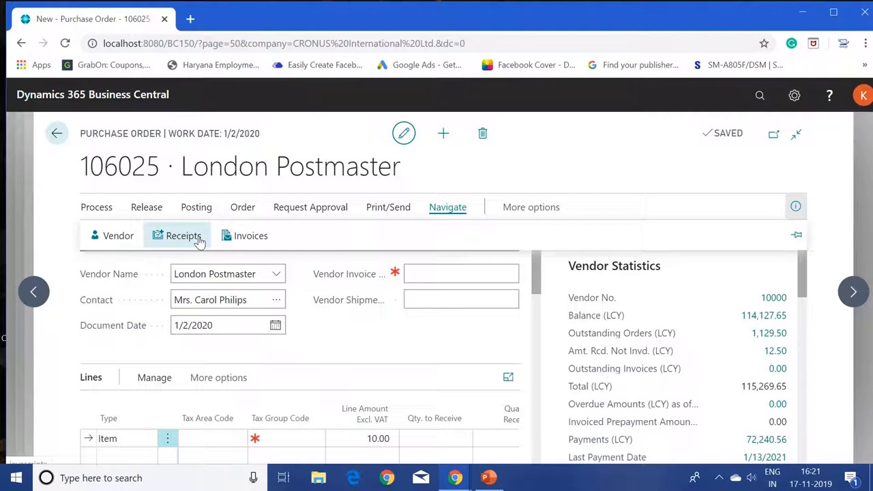
{"action": "left_click", "coordinate": [183, 235]}
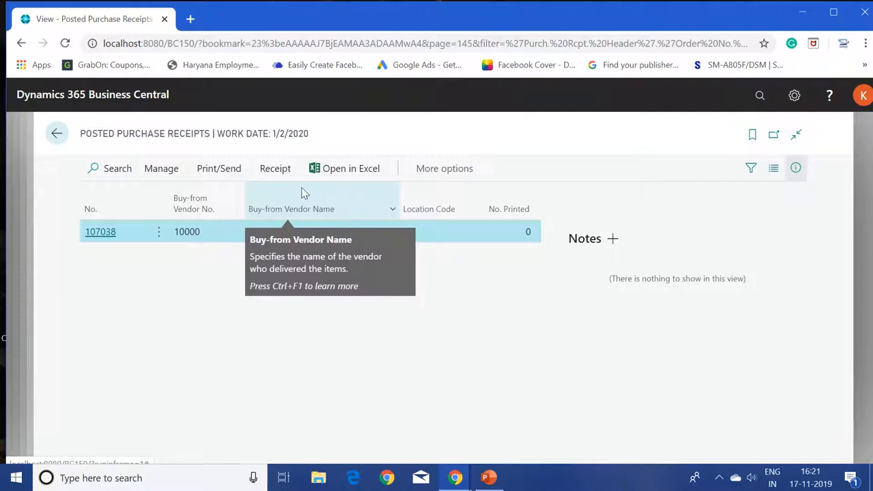
{"action": "left_click", "coordinate": [275, 170]}
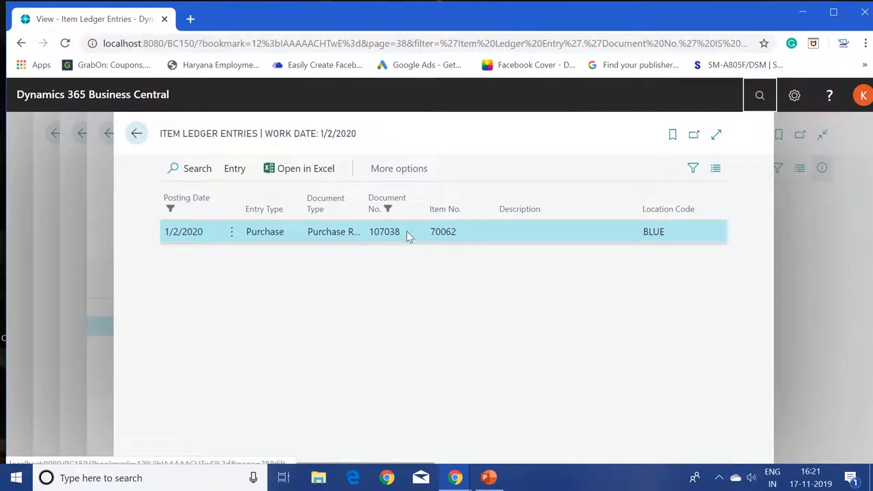
Drill down from the ledger entry's Cost Amount (Actual) into its value entries
{"action": "left_click", "coordinate": [385, 232]}
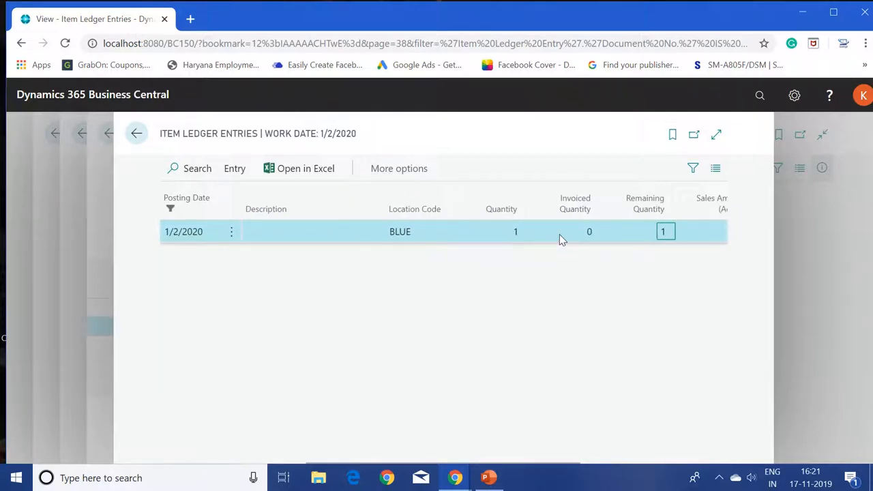
{"action": "left_click", "coordinate": [590, 232]}
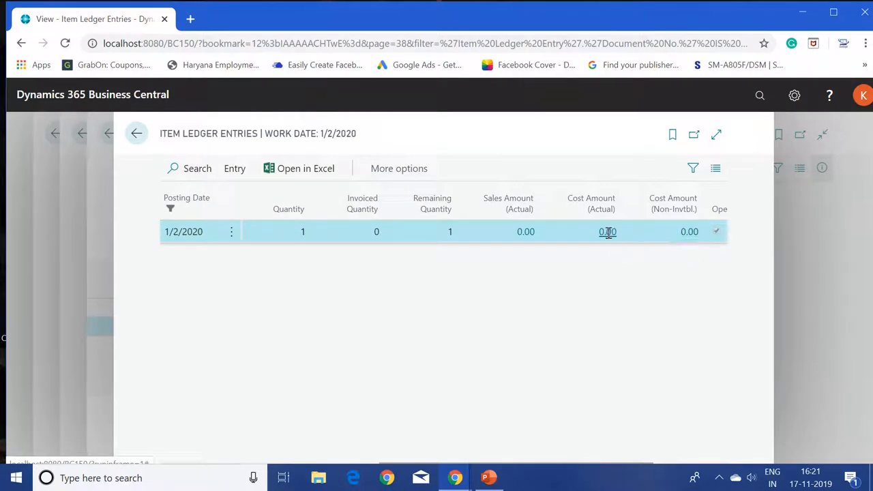
{"action": "left_click", "coordinate": [607, 232]}
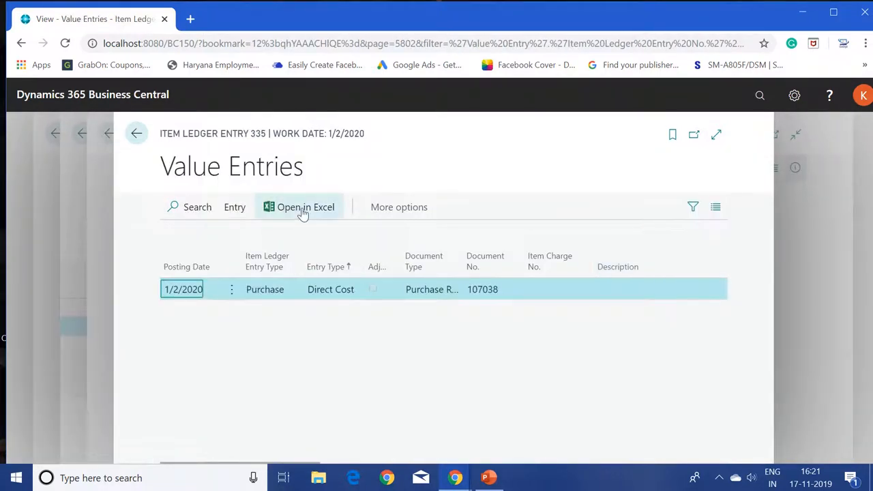
Review the Direct Cost value entry with expected cost 10.00 and actual cost 0.00
{"action": "left_click", "coordinate": [330, 289]}
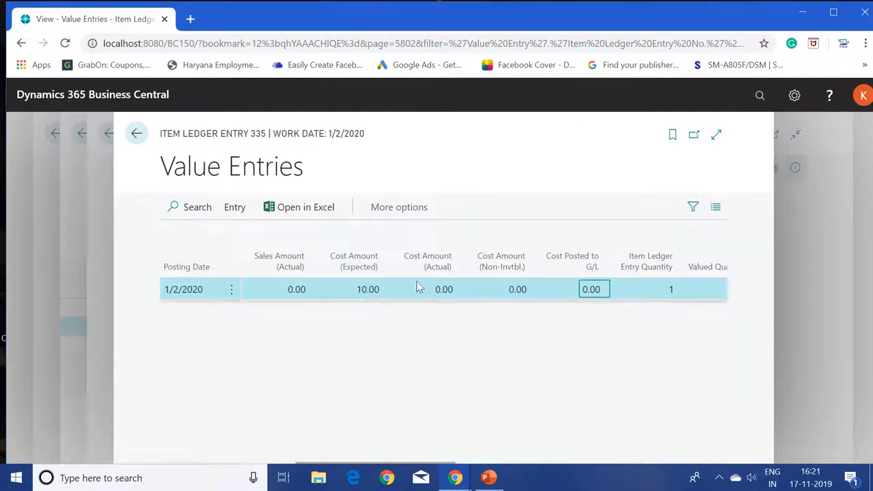
{"action": "mouse_move", "coordinate": [444, 290]}
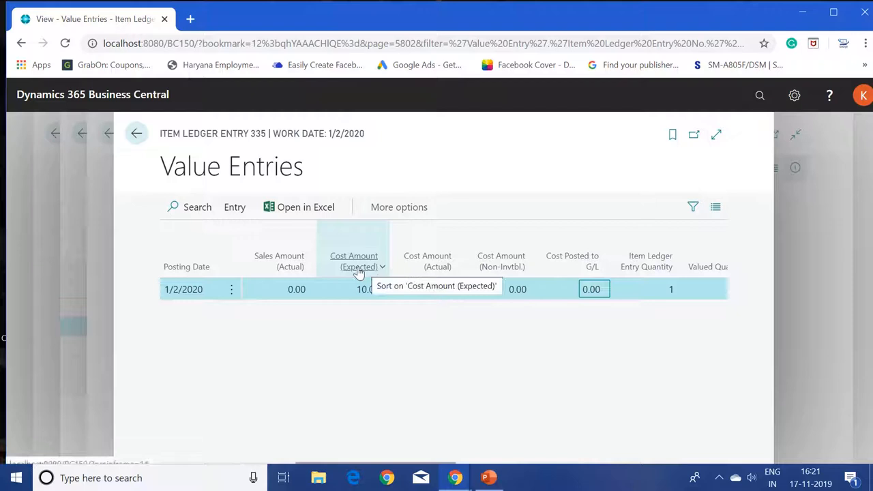
{"action": "mouse_move", "coordinate": [429, 266]}
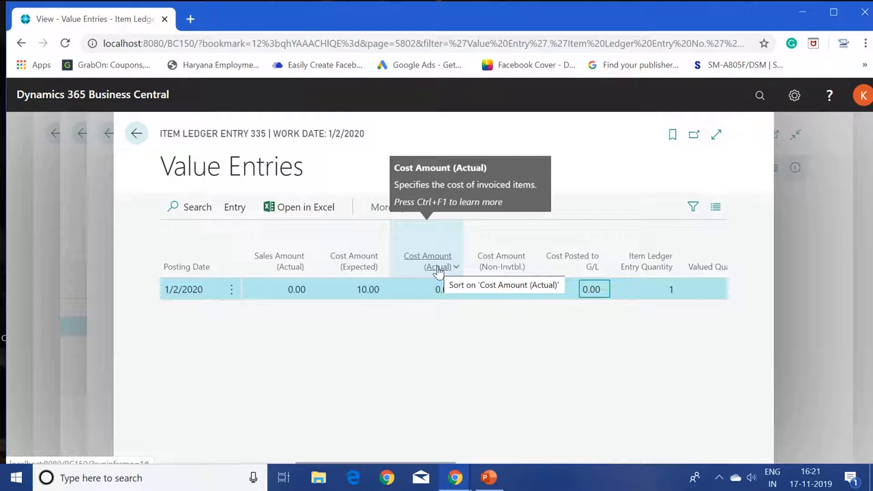
{"action": "mouse_move", "coordinate": [424, 294]}
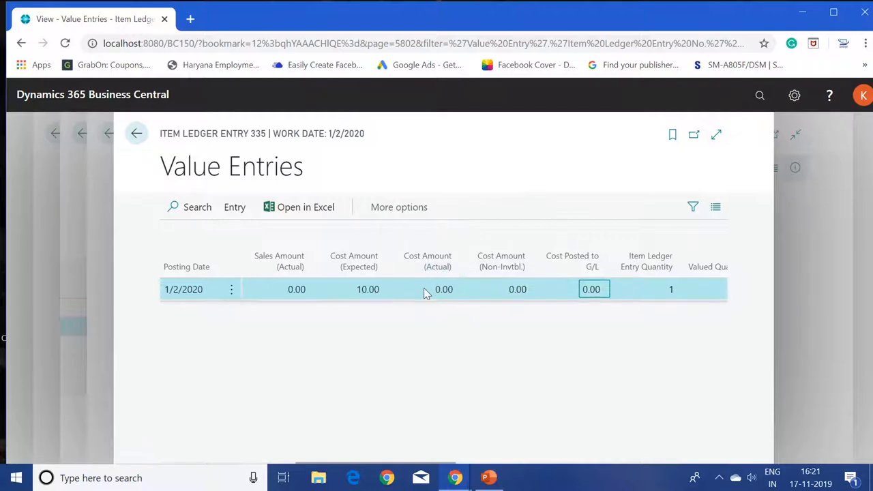
{"action": "mouse_move", "coordinate": [437, 285]}
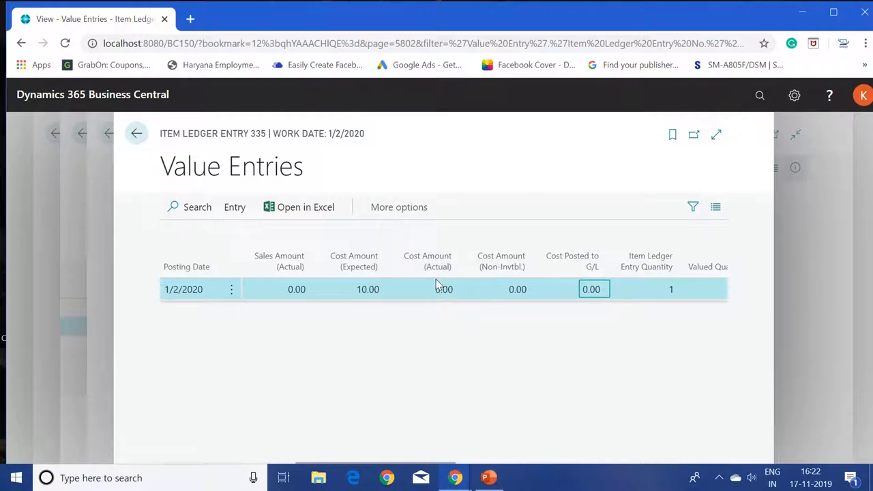
{"action": "mouse_move", "coordinate": [427, 262]}
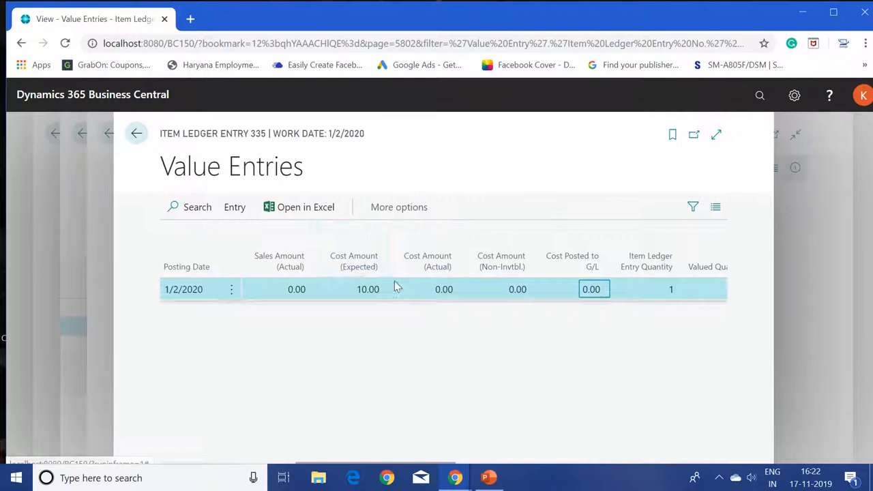
{"action": "mouse_move", "coordinate": [407, 292]}
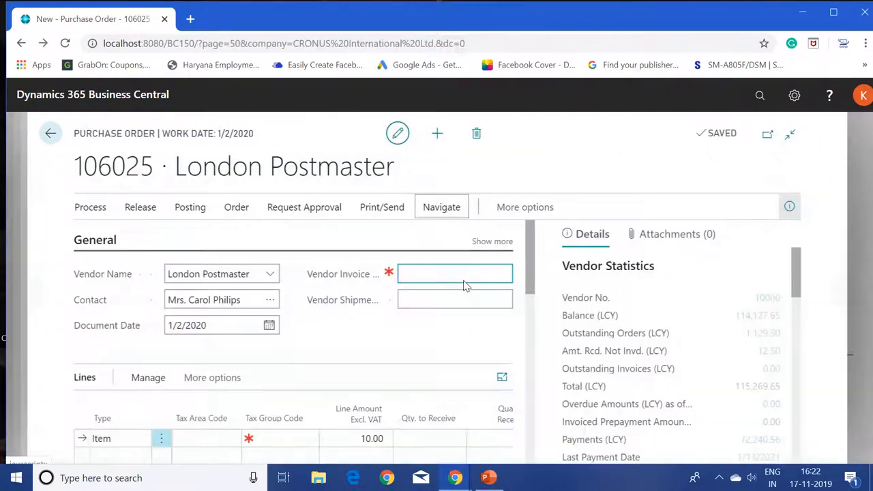
Find the Purchase Invoices list via search and start a new purchase invoice
{"action": "left_click", "coordinate": [58, 133]}
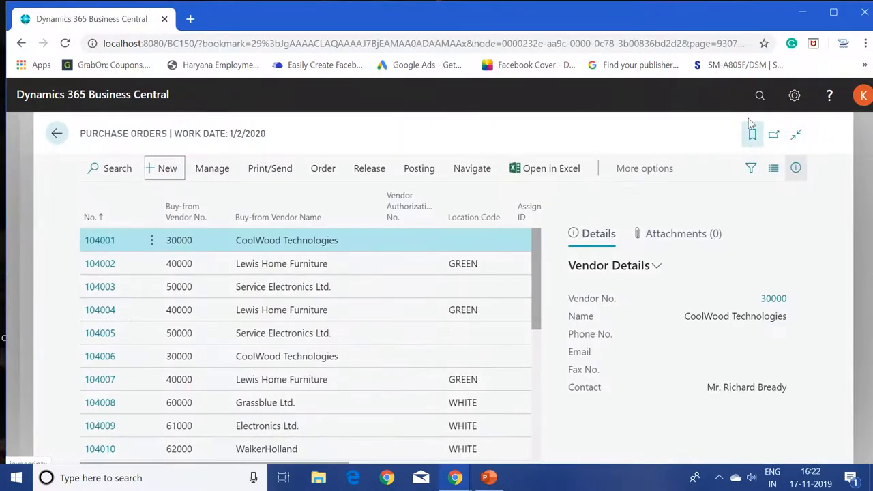
{"action": "left_click", "coordinate": [760, 95]}
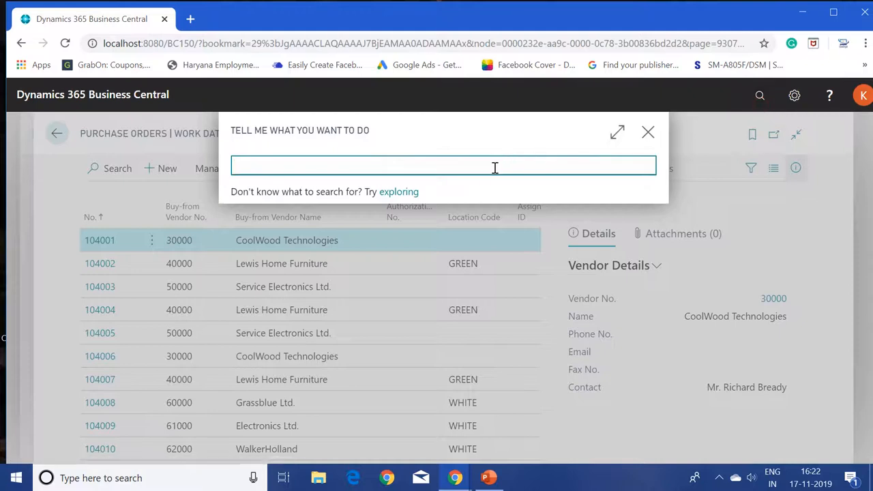
{"action": "type", "text": "purchase in"}
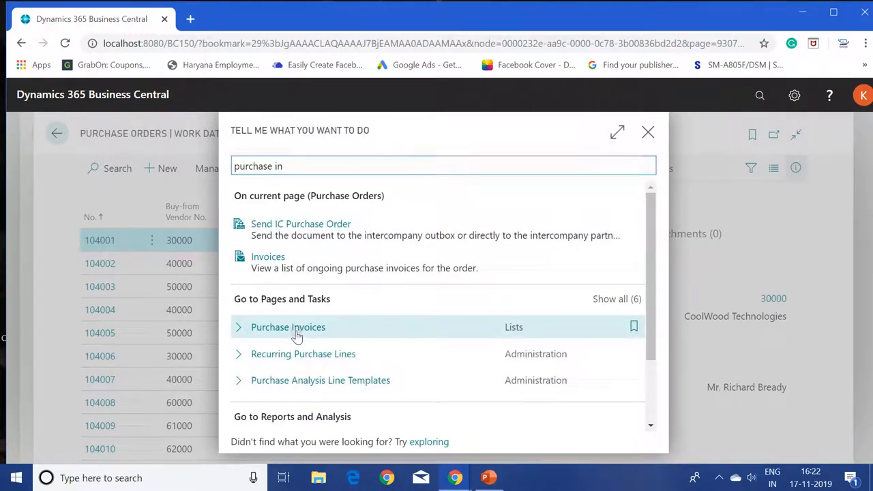
{"action": "left_click", "coordinate": [288, 327]}
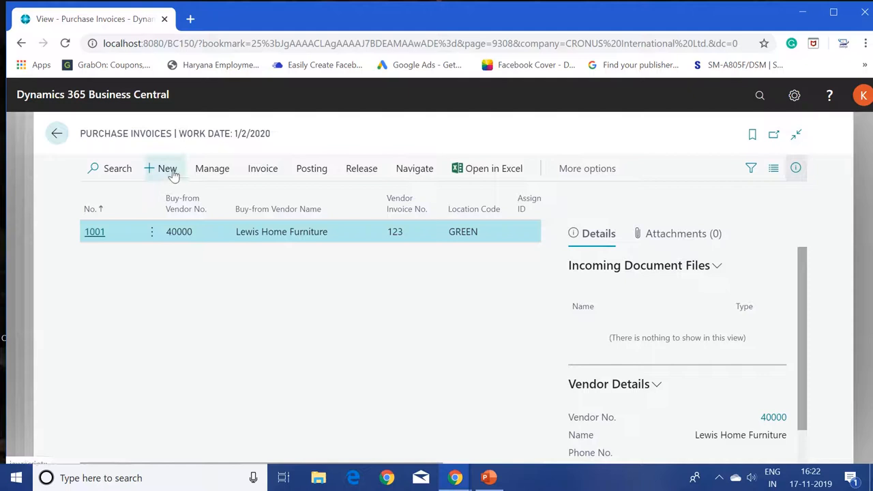
{"action": "left_click", "coordinate": [167, 169]}
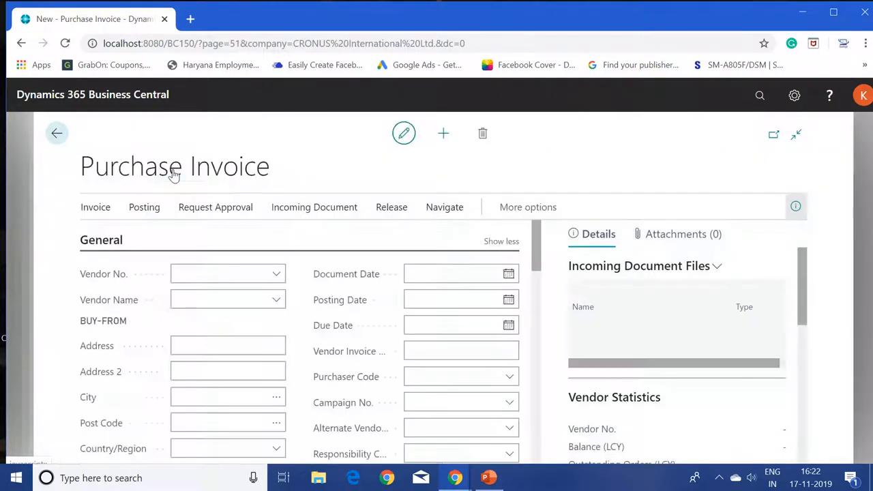
Set the vendor to 10000 London Postmaster and bring up the line Functions menu
{"action": "left_click", "coordinate": [226, 273]}
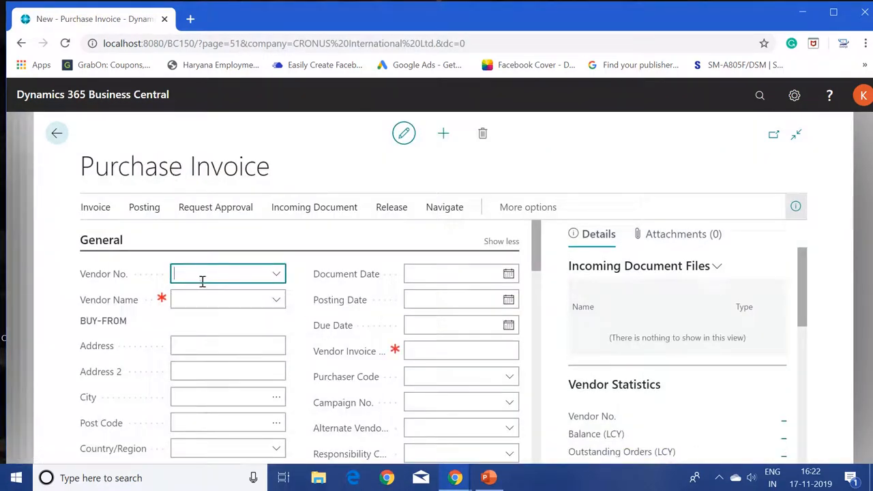
{"action": "type", "text": "10000"}
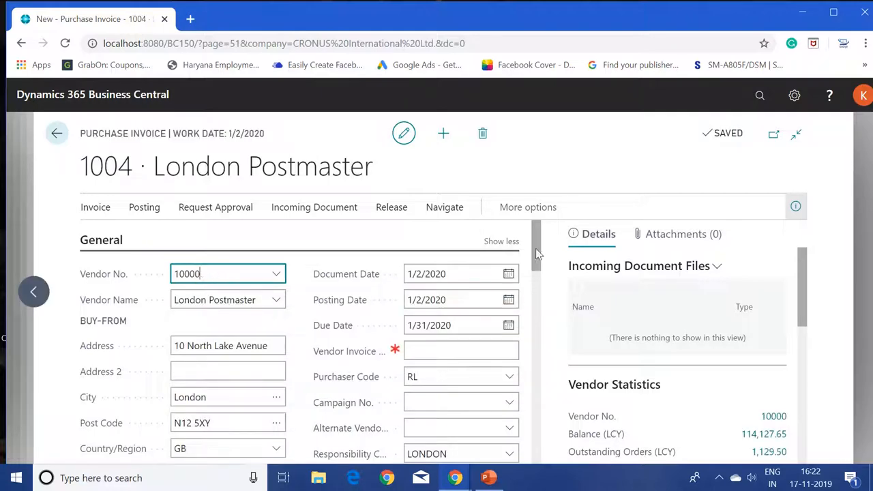
{"action": "scroll", "scroll_direction": "down", "scroll_amount": 3}
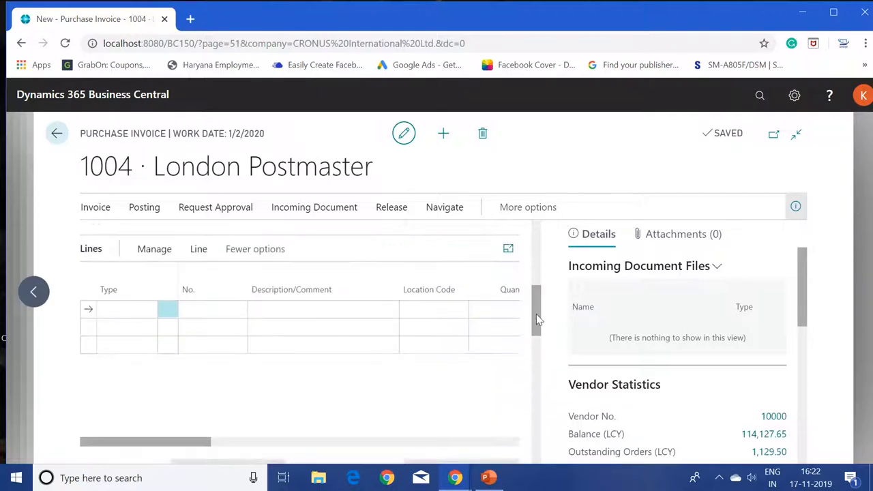
{"action": "mouse_move", "coordinate": [199, 248]}
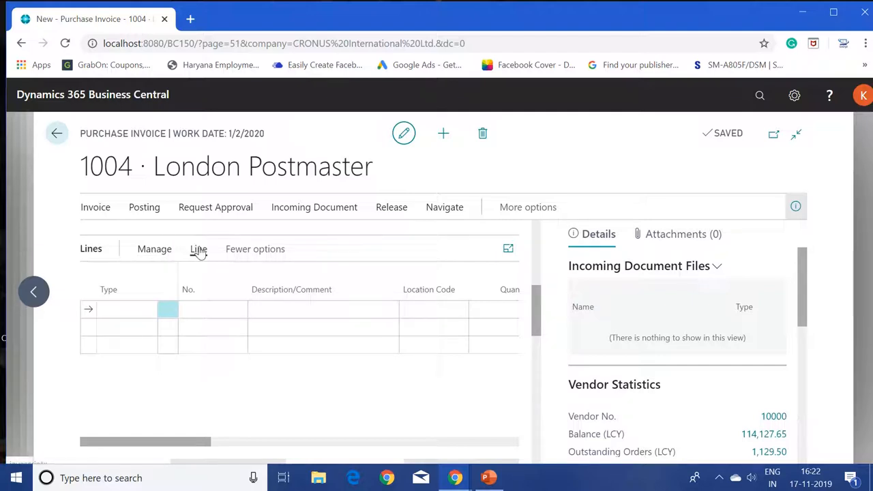
{"action": "left_click", "coordinate": [200, 248]}
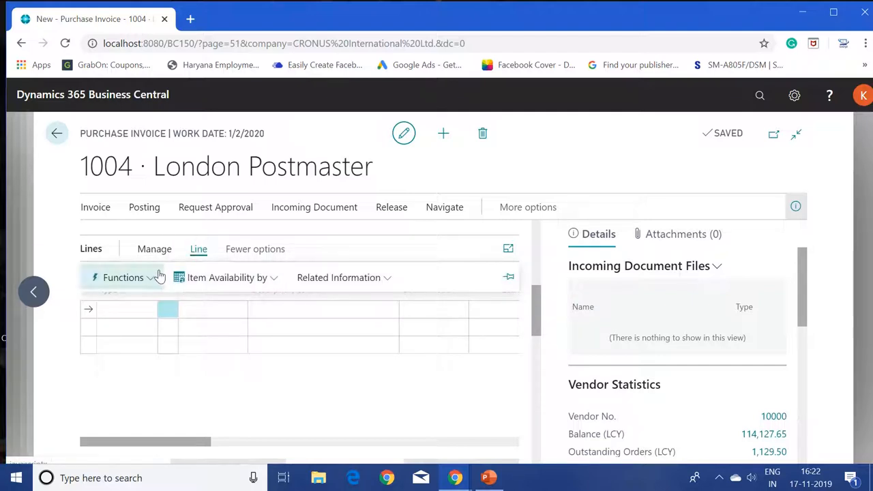
{"action": "left_click", "coordinate": [123, 278]}
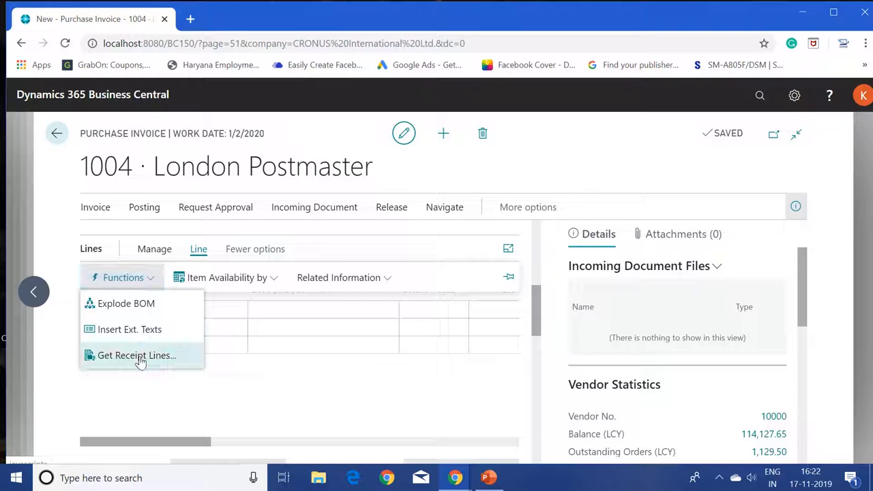
Get receipt lines, adding receipt 107038's item 70062 line (1 PCS at 10.00) to the invoice
{"action": "left_click", "coordinate": [136, 355]}
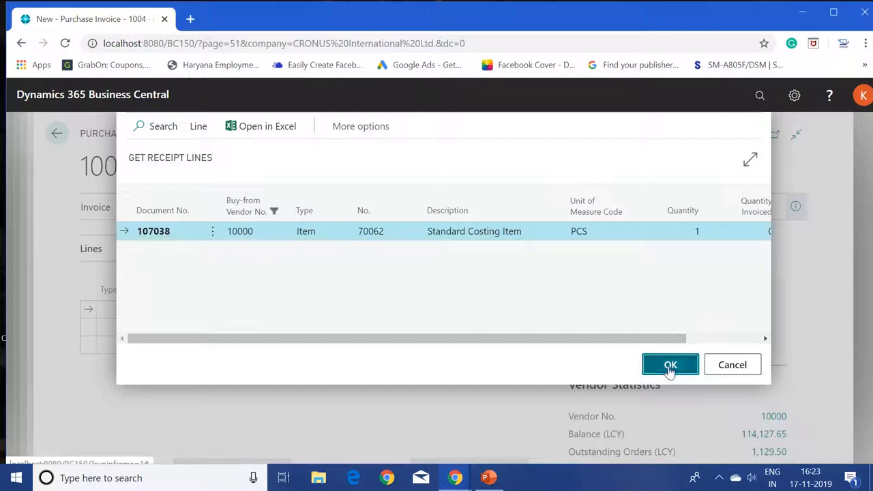
{"action": "left_click", "coordinate": [672, 365]}
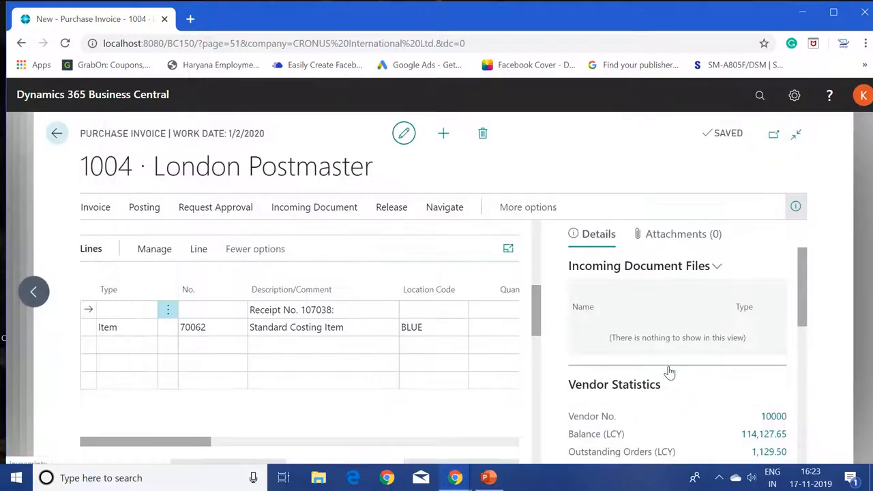
{"action": "mouse_move", "coordinate": [330, 331]}
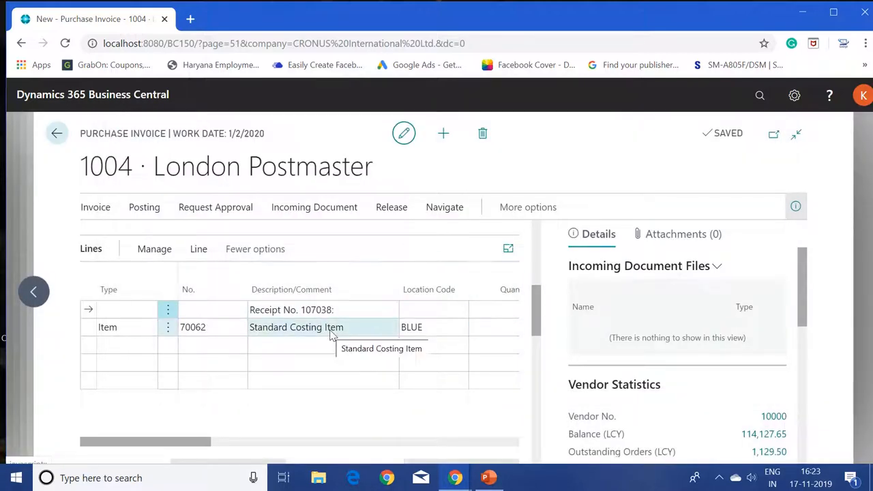
{"action": "mouse_move", "coordinate": [213, 423]}
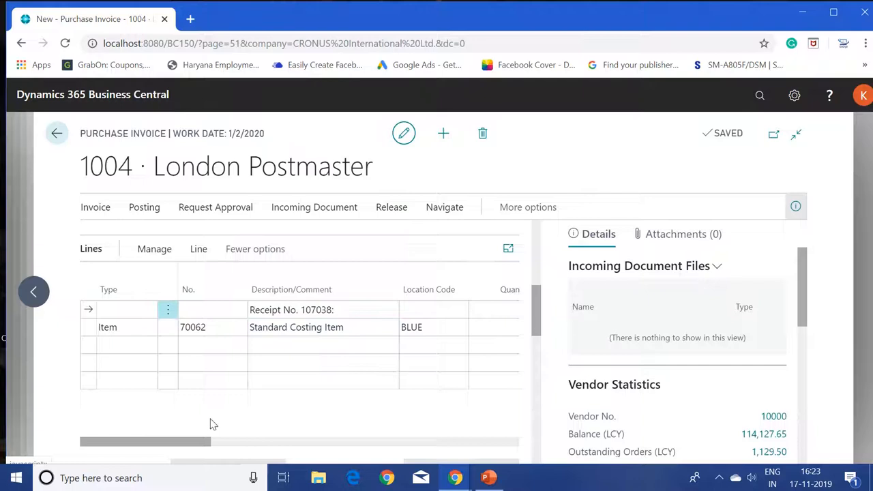
{"action": "left_click", "coordinate": [205, 327]}
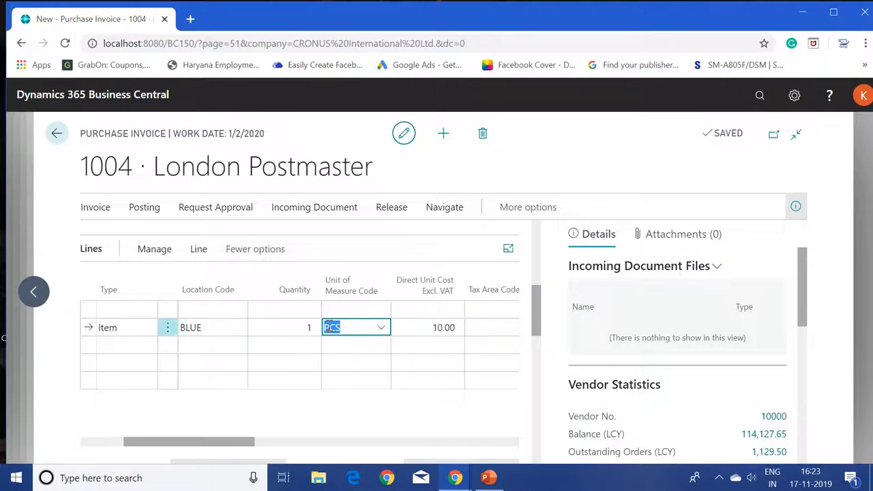
Change the item line's Direct Unit Cost Excl. VAT from 10.00 to 25.00
{"action": "left_click", "coordinate": [429, 327]}
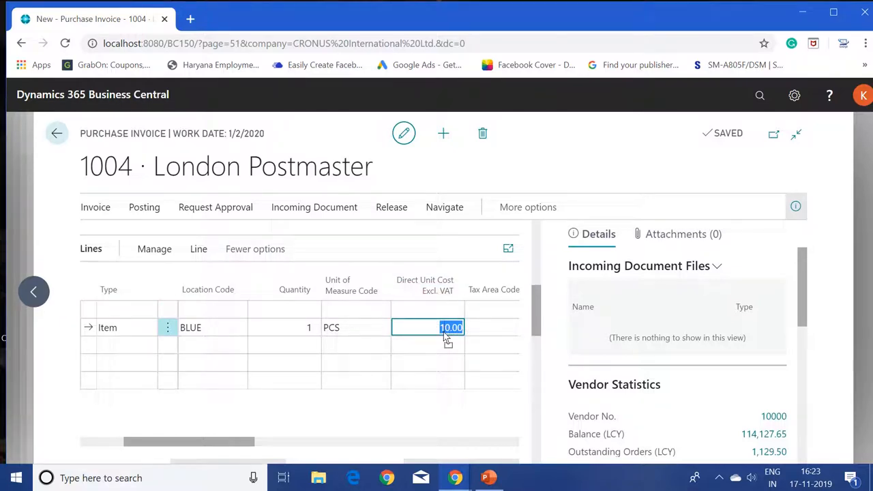
{"action": "left_click", "coordinate": [430, 328]}
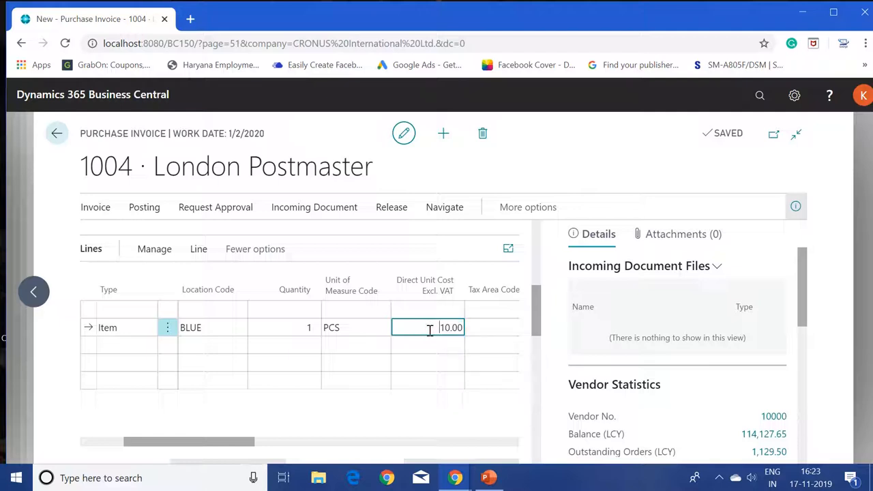
{"action": "type", "text": "25"}
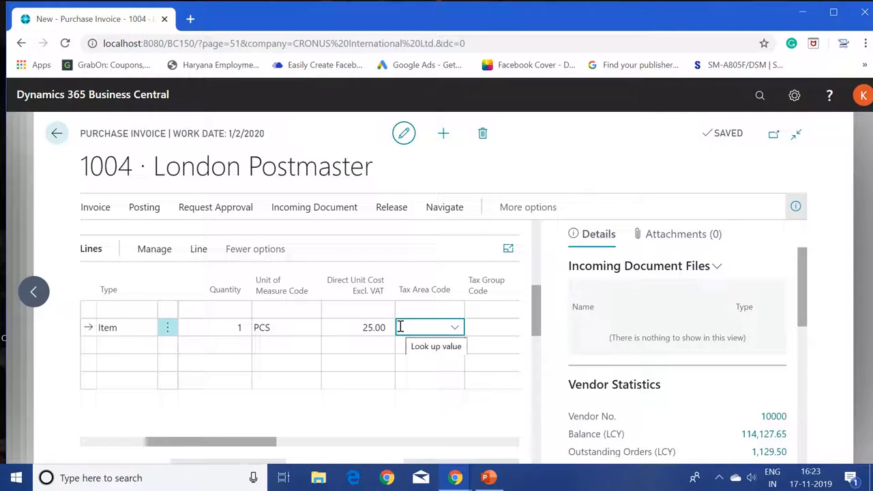
{"action": "left_click", "coordinate": [358, 328]}
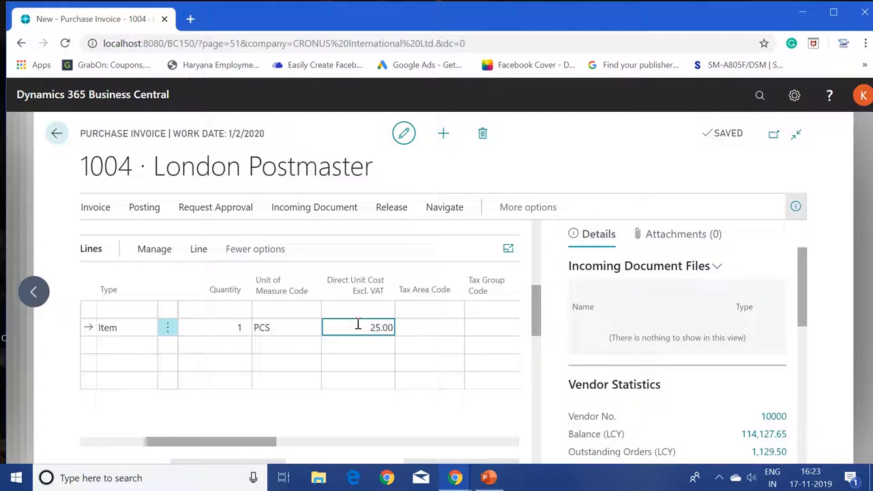
{"action": "double_click", "coordinate": [380, 327]}
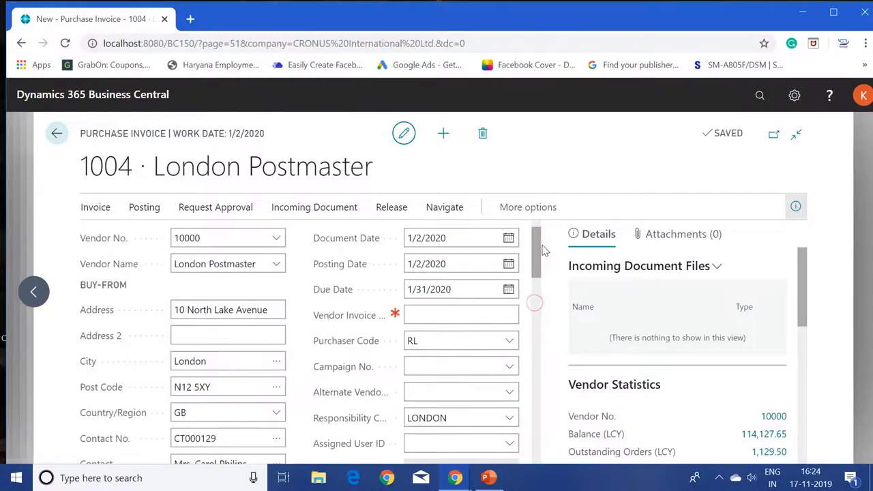
Post the invoice and confirm, producing posted purchase invoice 108038
{"action": "type", "text": "1"}
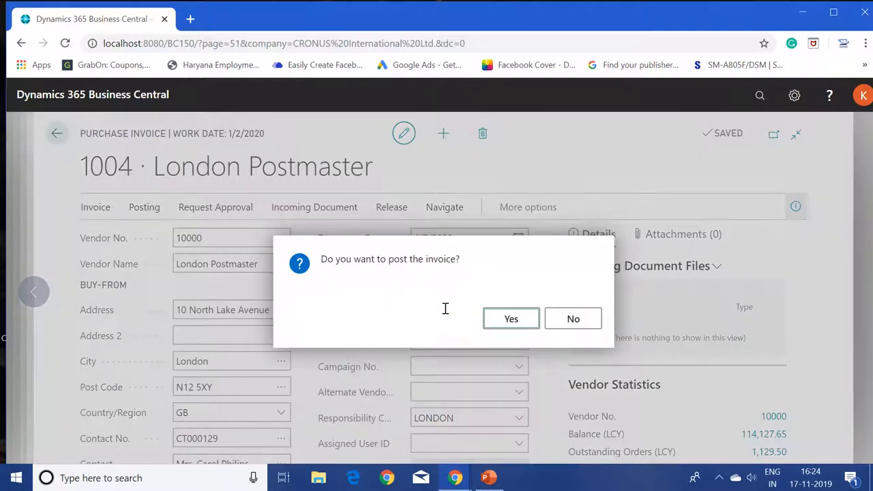
{"action": "mouse_move", "coordinate": [429, 298]}
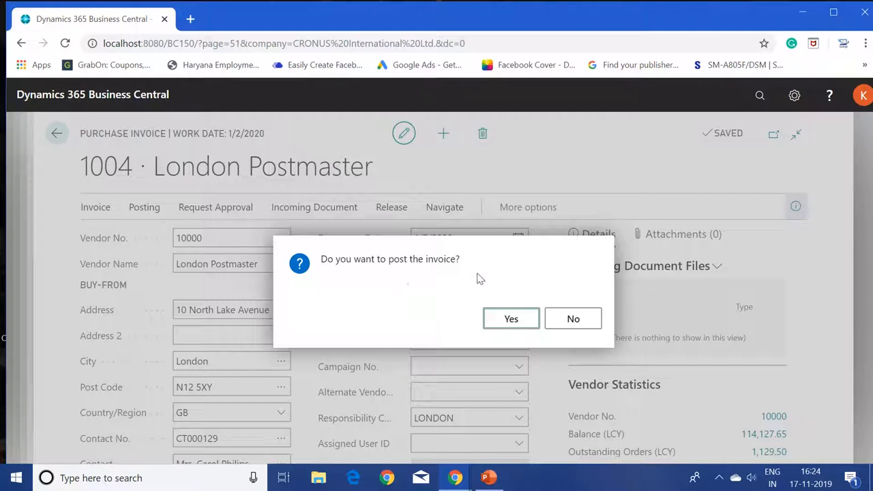
{"action": "mouse_move", "coordinate": [436, 270]}
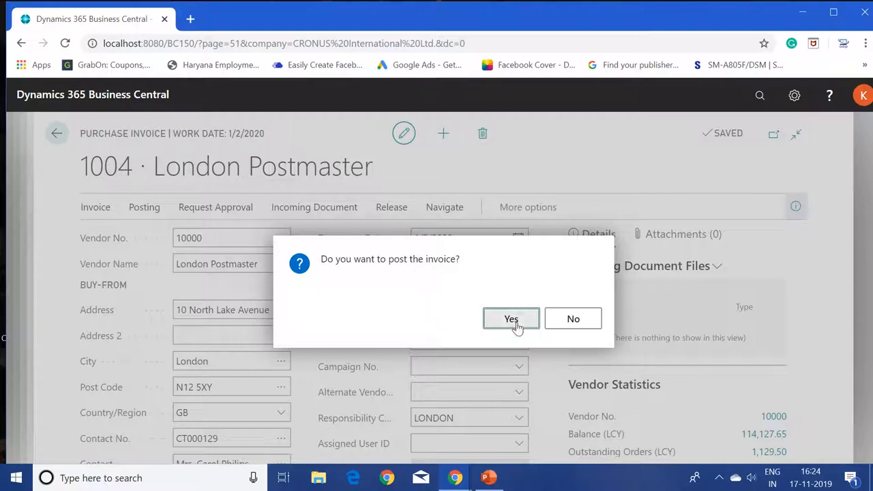
{"action": "left_click", "coordinate": [510, 319]}
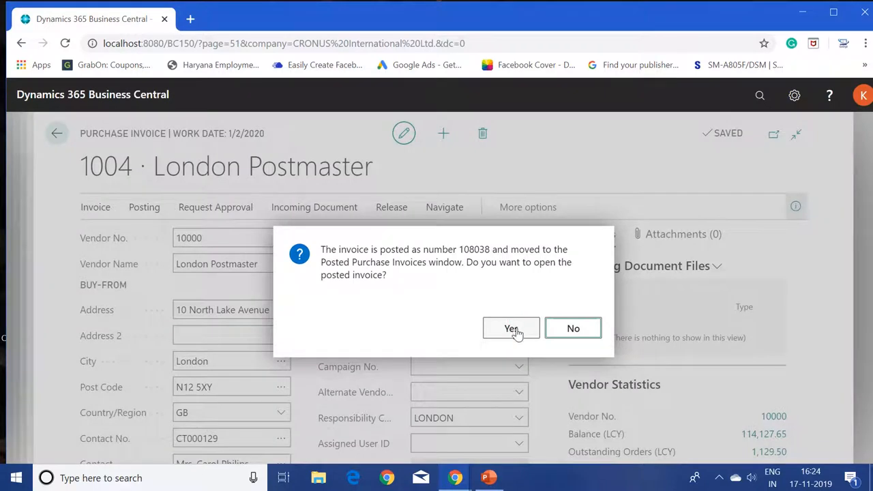
{"action": "mouse_move", "coordinate": [425, 265]}
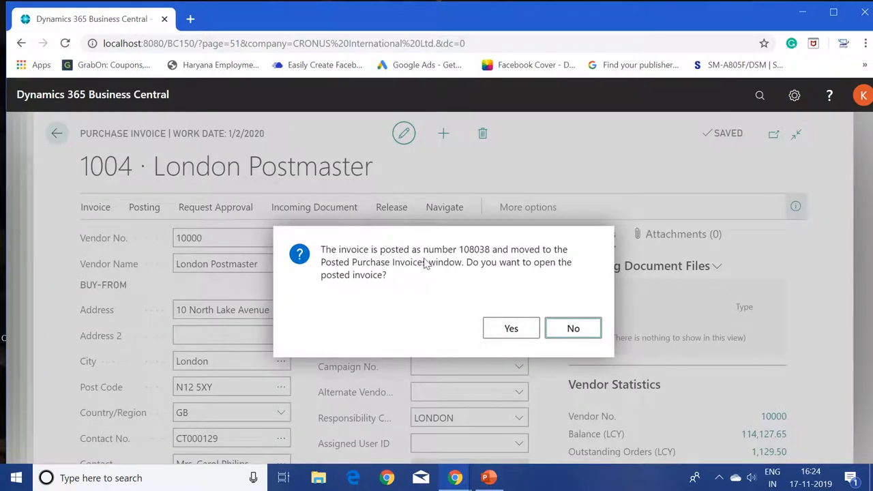
{"action": "mouse_move", "coordinate": [409, 275]}
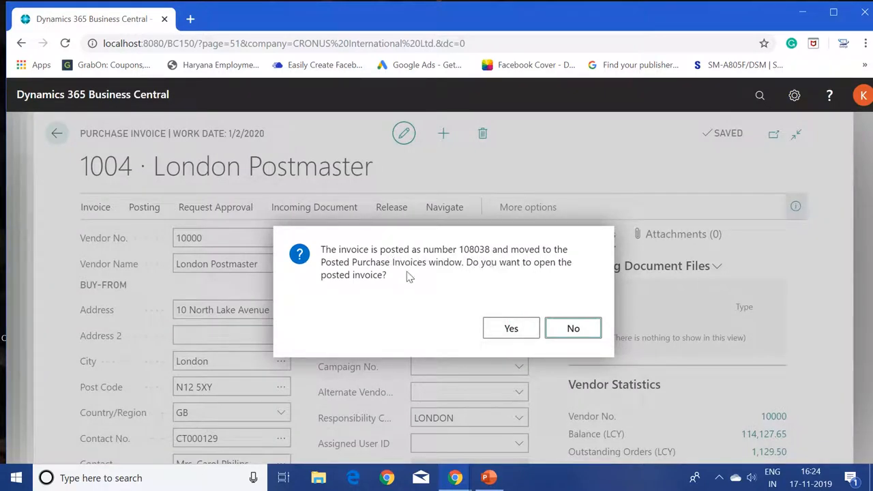
{"action": "mouse_move", "coordinate": [549, 313]}
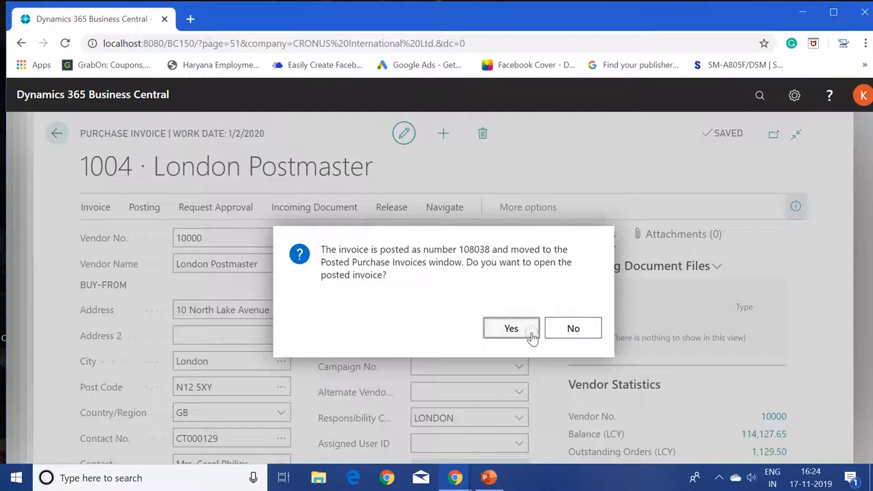
{"action": "left_click", "coordinate": [510, 327]}
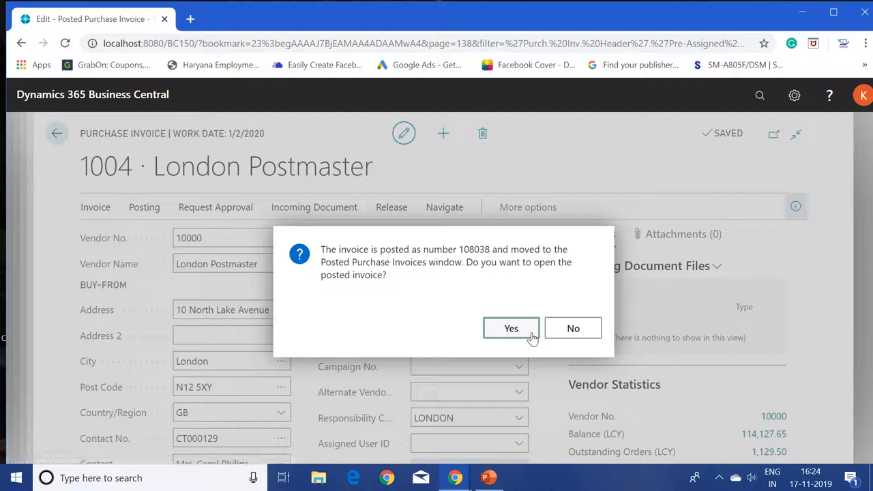
Open posted invoice 108038 and browse its Processing, Navigate and general action groups
{"action": "left_click", "coordinate": [511, 328]}
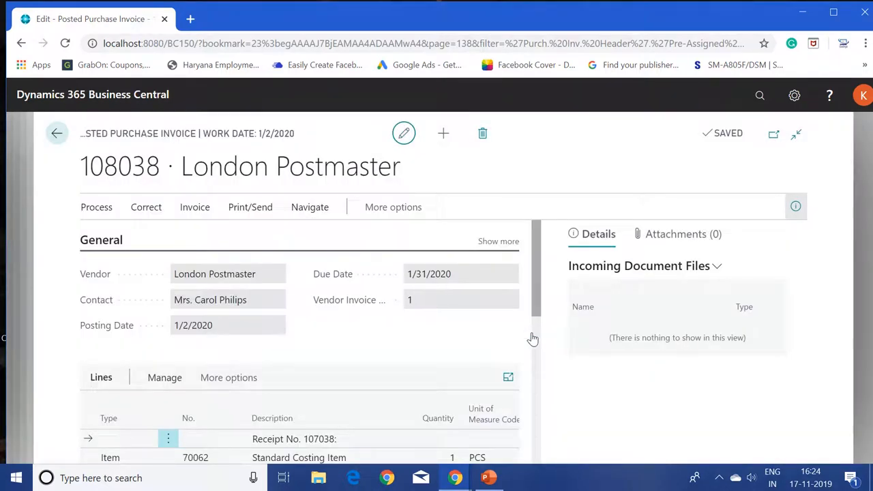
{"action": "mouse_move", "coordinate": [310, 207]}
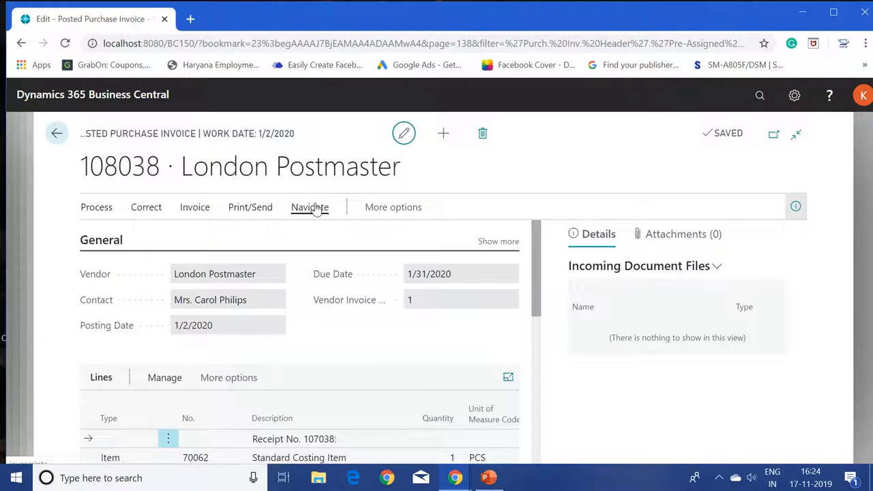
{"action": "left_click", "coordinate": [310, 207]}
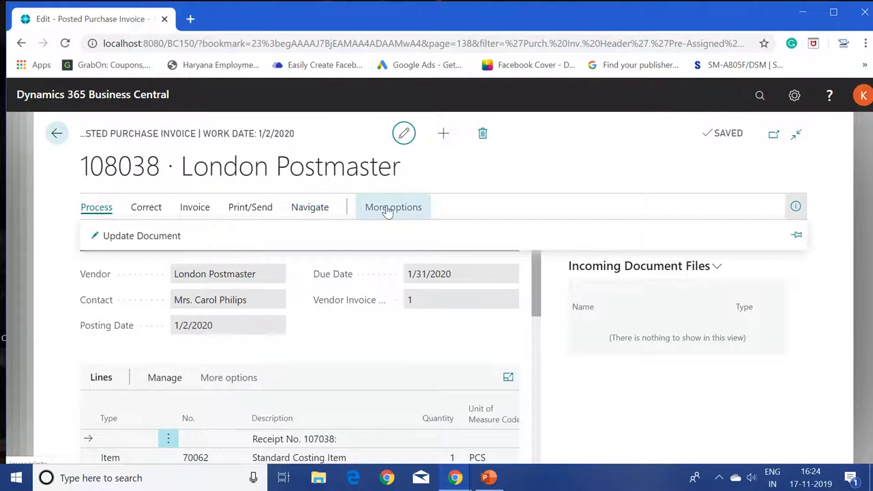
{"action": "left_click", "coordinate": [393, 208]}
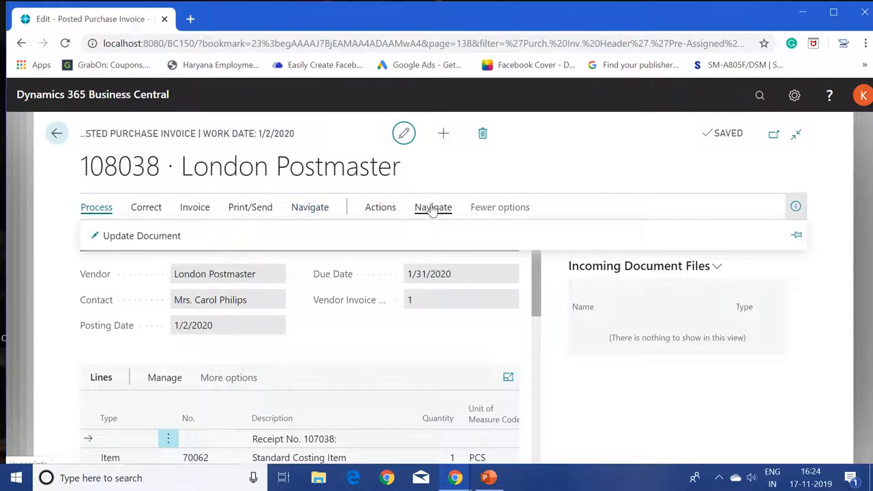
{"action": "left_click", "coordinate": [434, 207]}
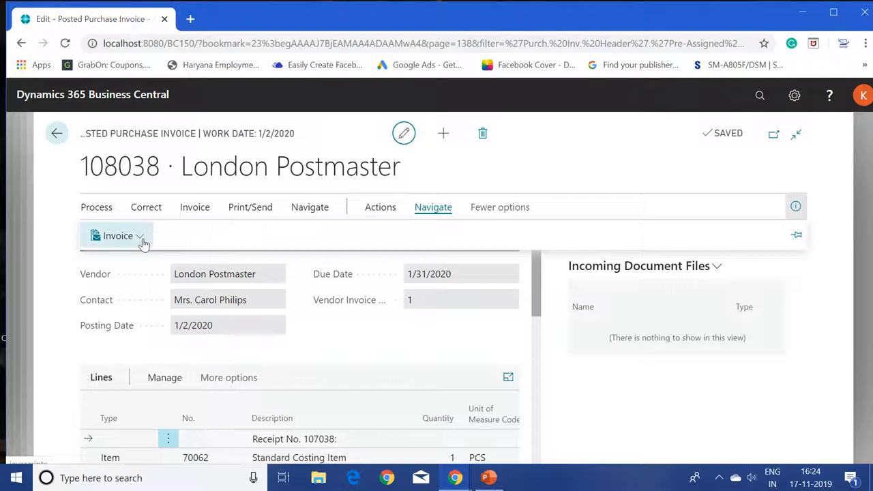
{"action": "left_click", "coordinate": [118, 235]}
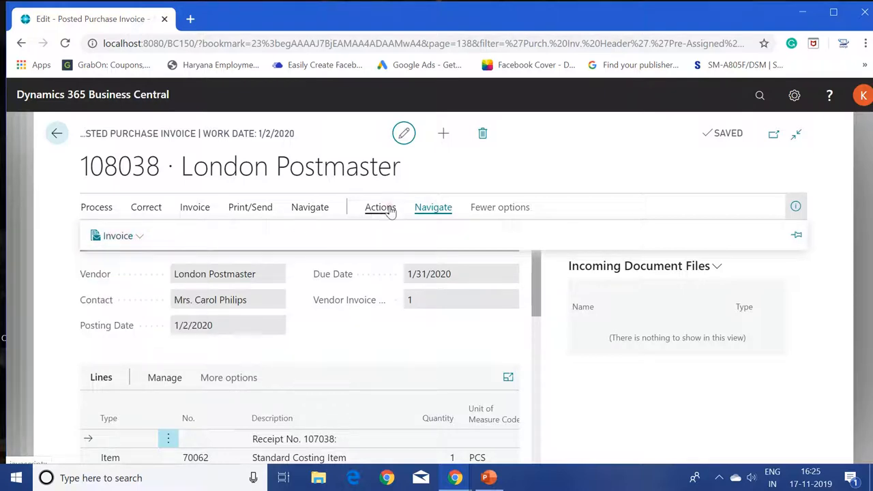
{"action": "left_click", "coordinate": [379, 208]}
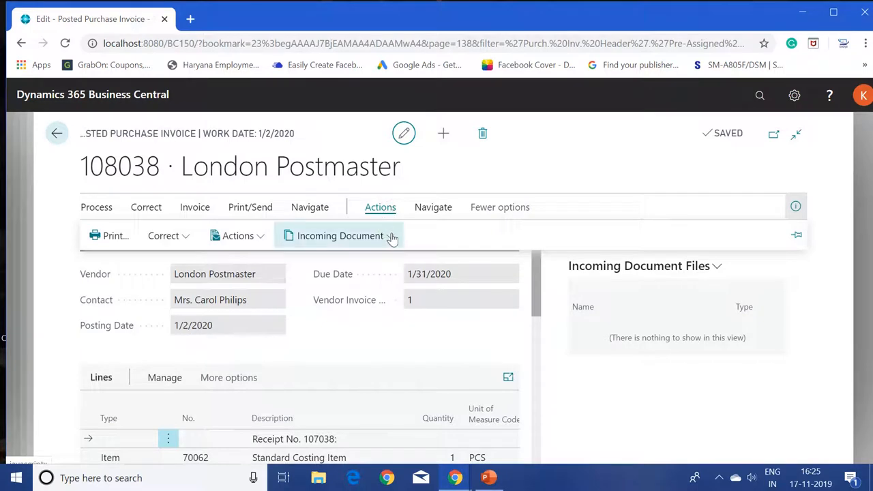
{"action": "left_click", "coordinate": [340, 235]}
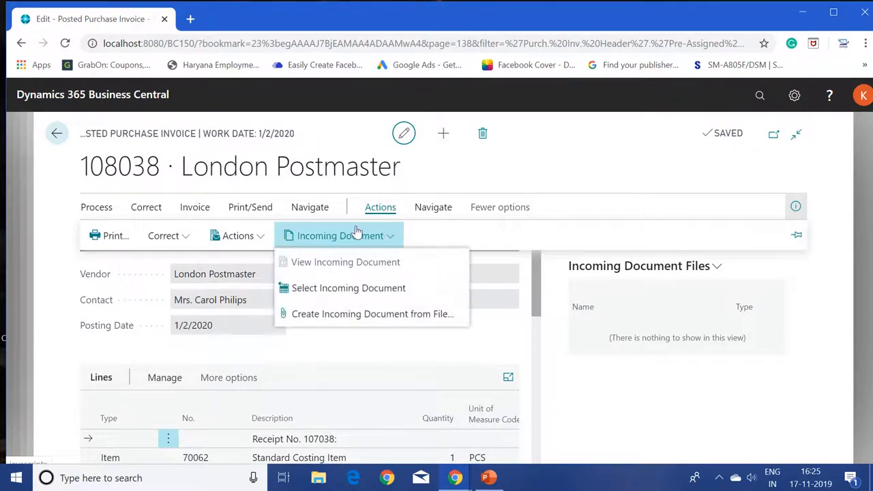
{"action": "left_click", "coordinate": [309, 208]}
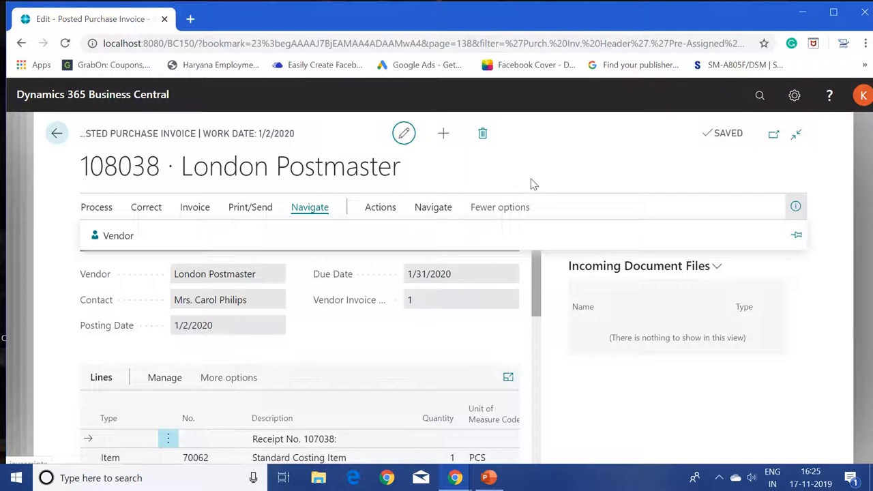
Use Invoice > Navigate to list all entries related to invoice 108038
{"action": "left_click", "coordinate": [434, 208]}
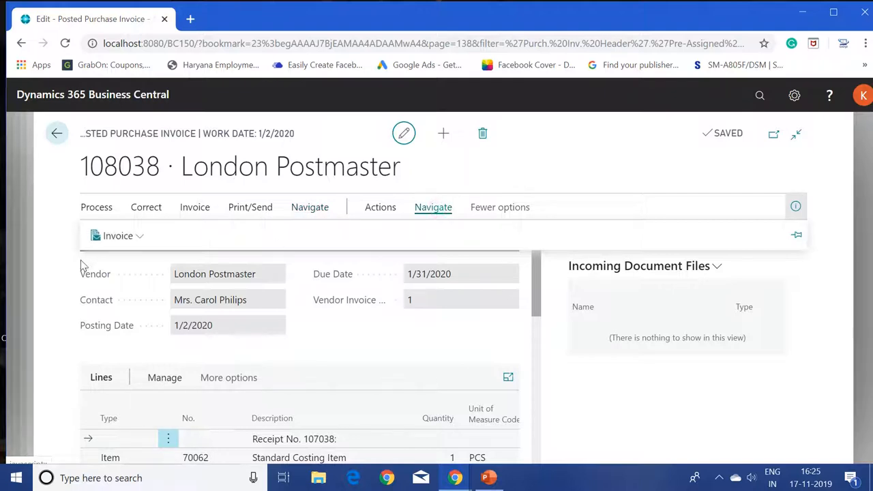
{"action": "left_click", "coordinate": [117, 235]}
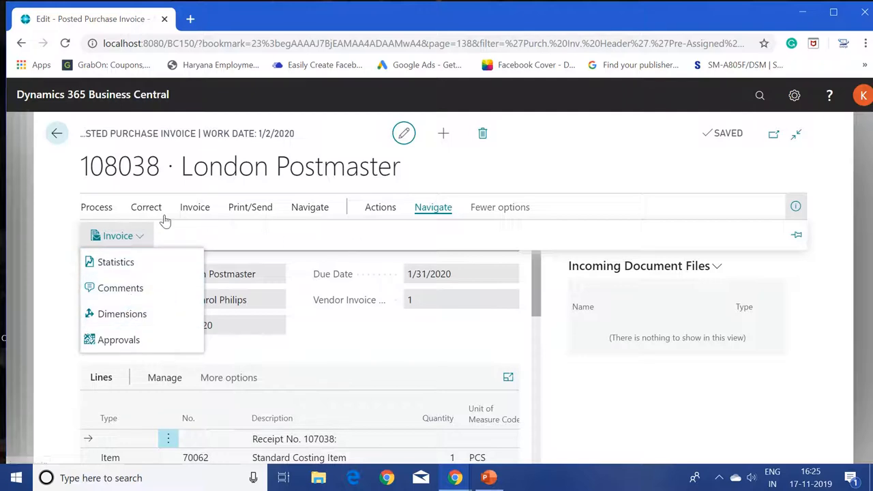
{"action": "left_click", "coordinate": [193, 207]}
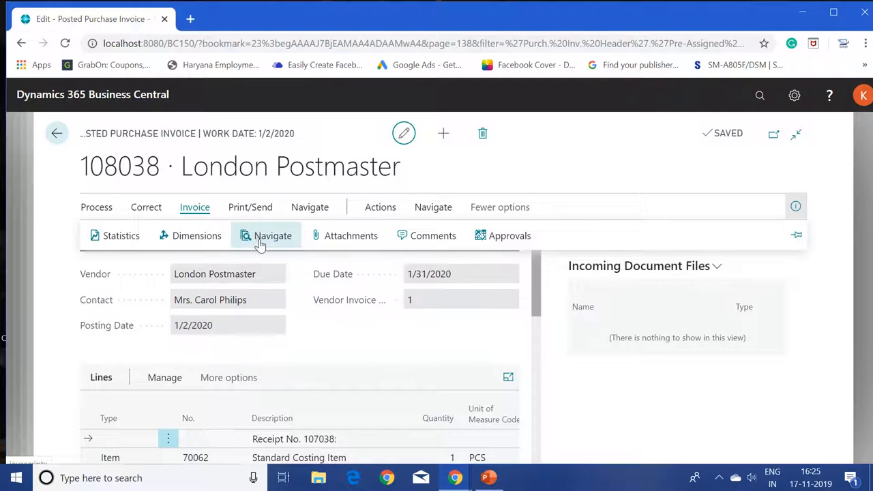
{"action": "left_click", "coordinate": [273, 235]}
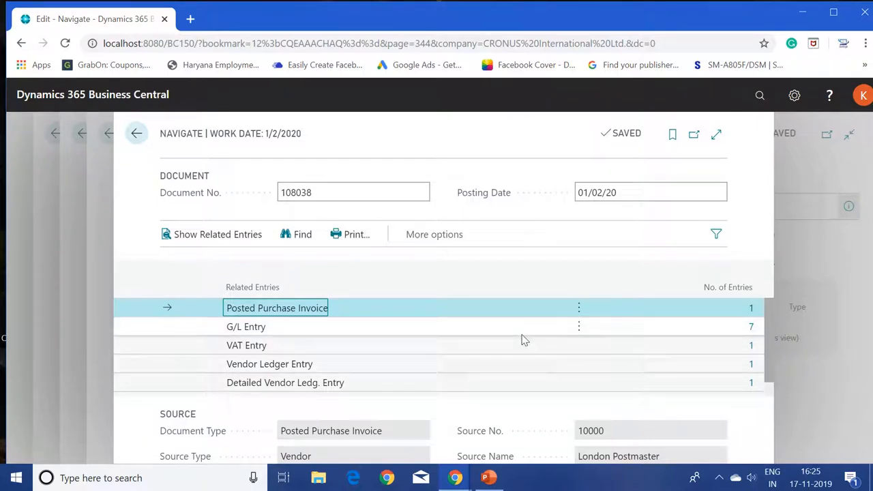
{"action": "mouse_move", "coordinate": [439, 348]}
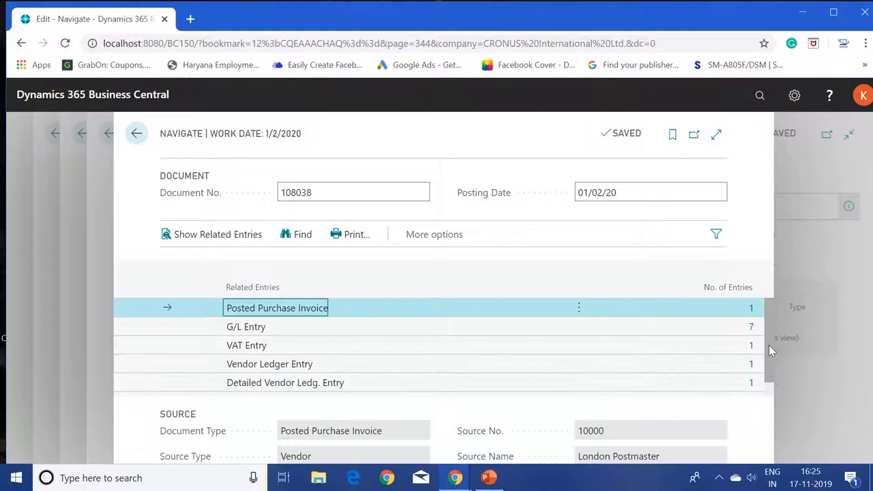
Drill into the Value Entry count (2) to show the Direct Cost and Variance entries
{"action": "scroll", "scroll_direction": "down", "scroll_amount": 3}
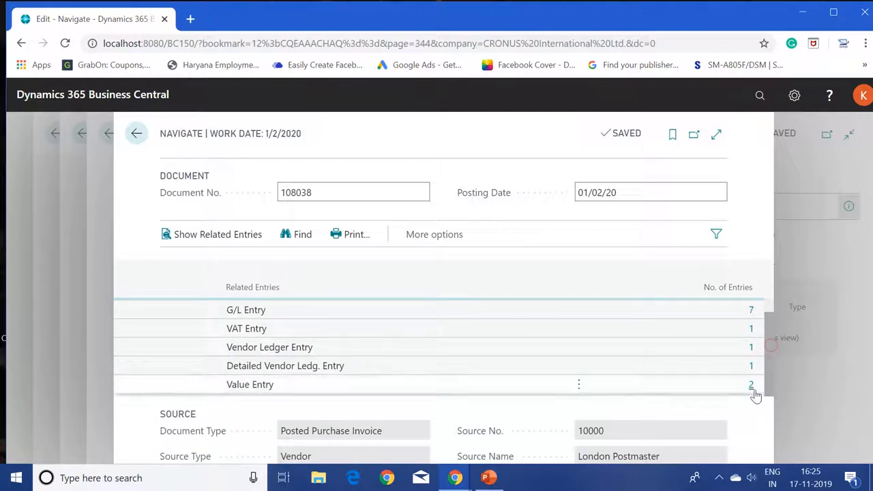
{"action": "left_click", "coordinate": [750, 384]}
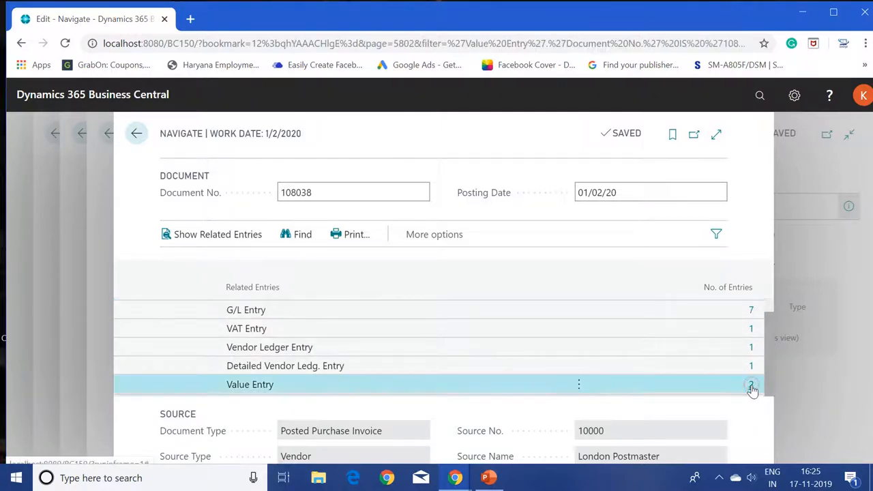
{"action": "left_click", "coordinate": [751, 385]}
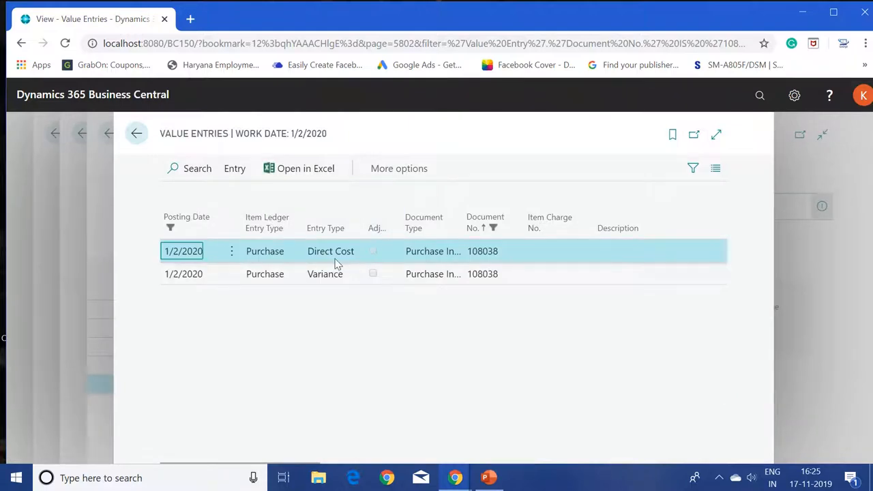
{"action": "left_click", "coordinate": [483, 251]}
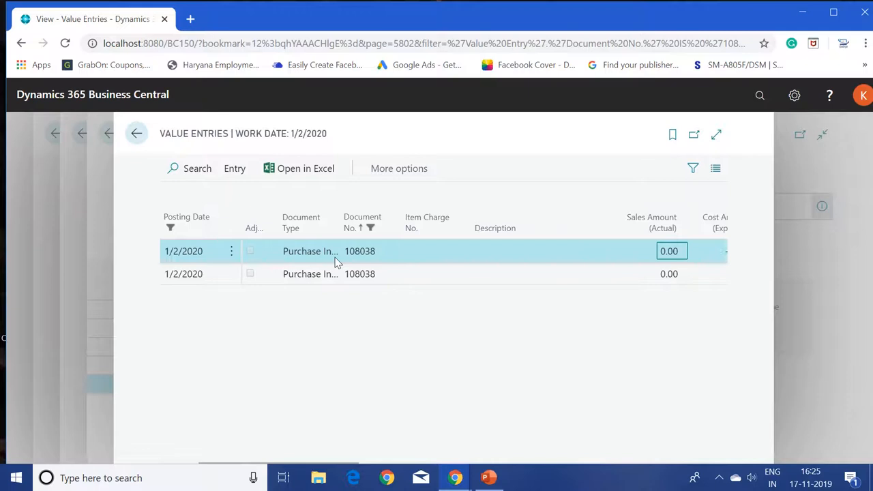
{"action": "scroll", "scroll_direction": "right", "scroll_amount": 3}
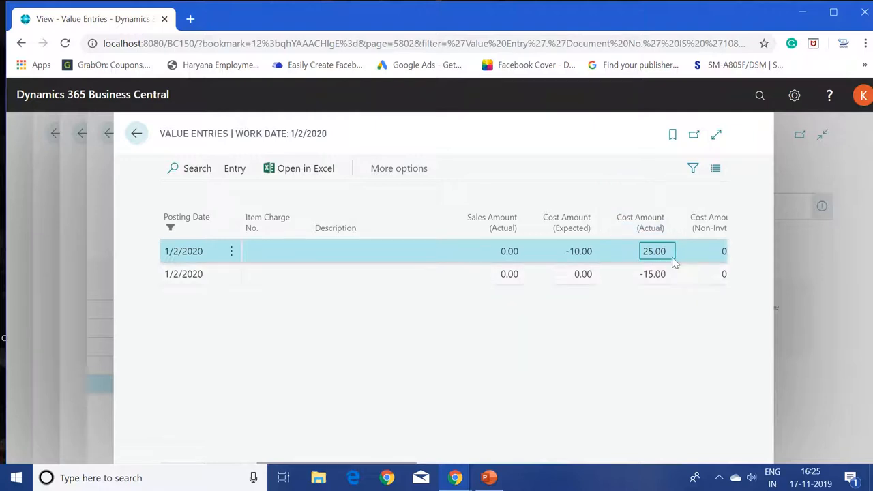
{"action": "left_click", "coordinate": [509, 273]}
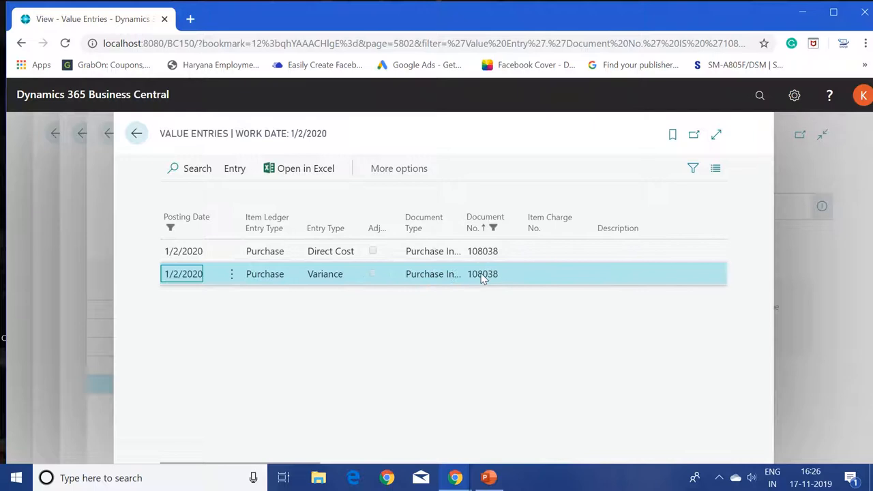
{"action": "mouse_move", "coordinate": [360, 281]}
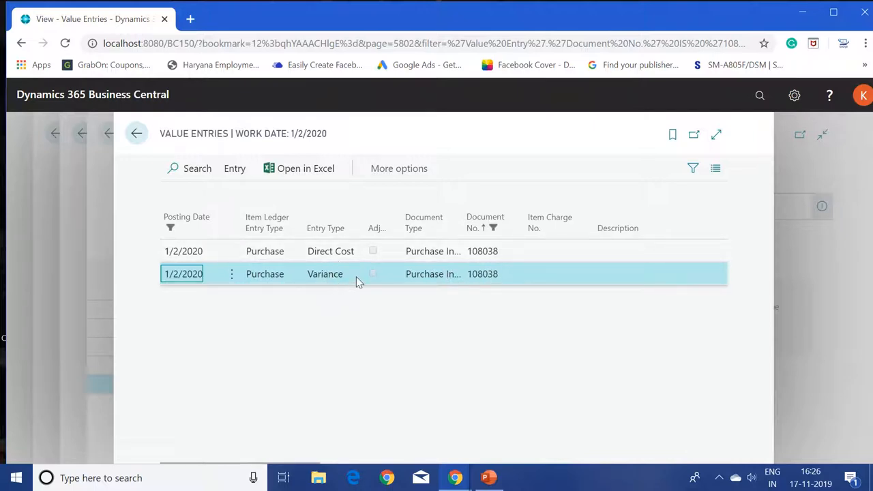
{"action": "left_click", "coordinate": [324, 273]}
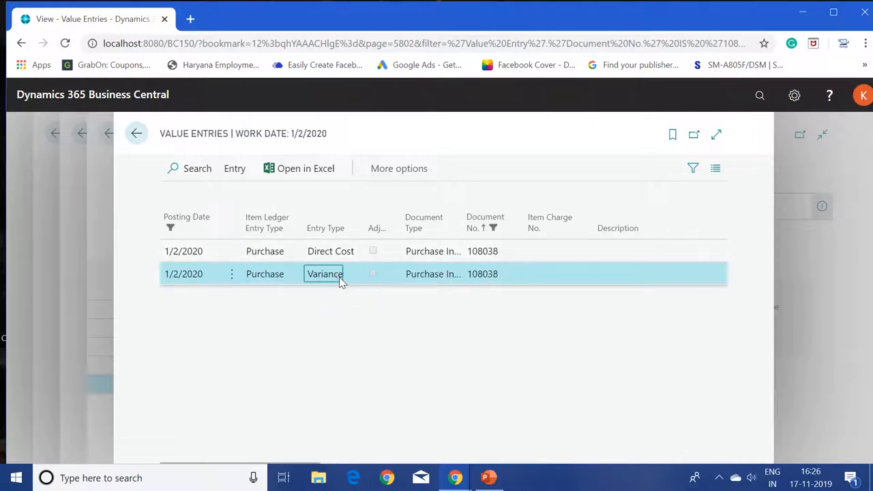